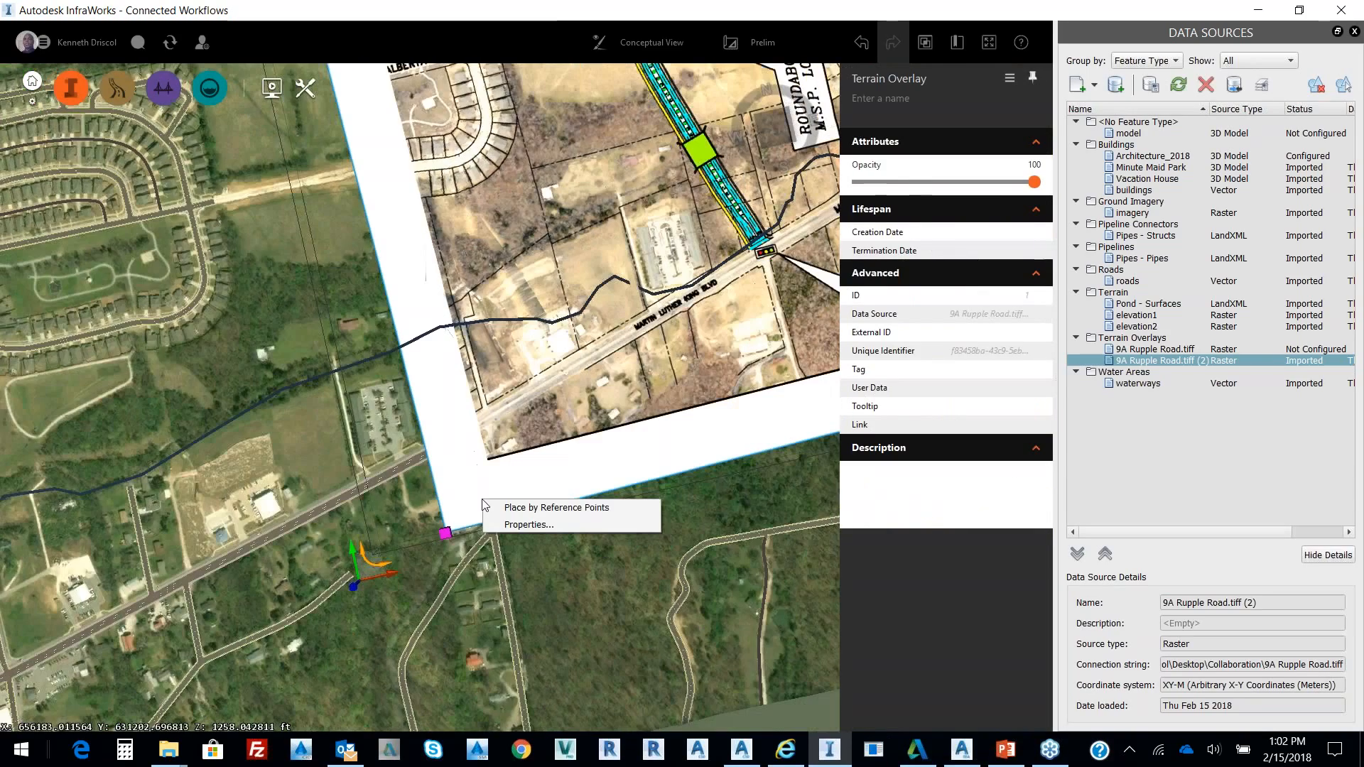
pyautogui.moveTo(557, 507)
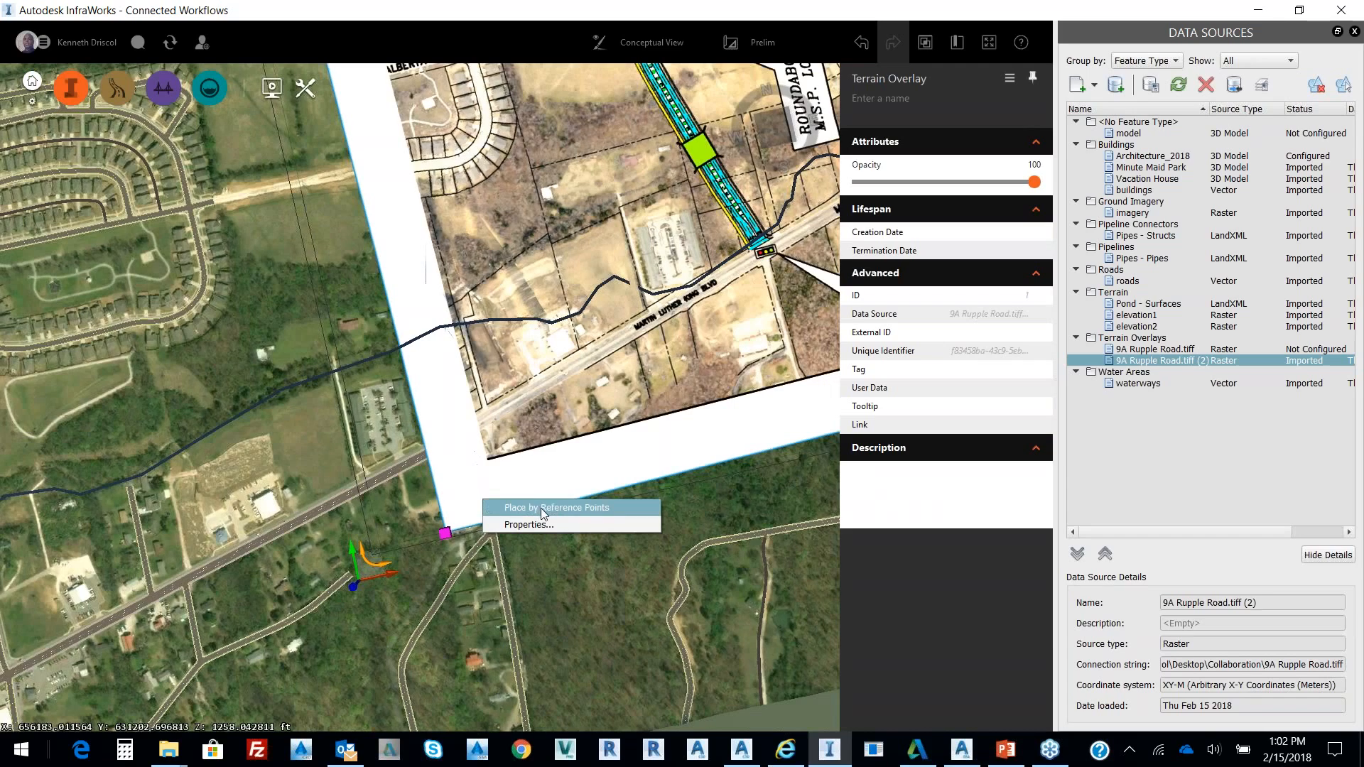
# Place the Ripple Road plan image by reference points so it lines up with the aerial imagery
pyautogui.click(557, 507)
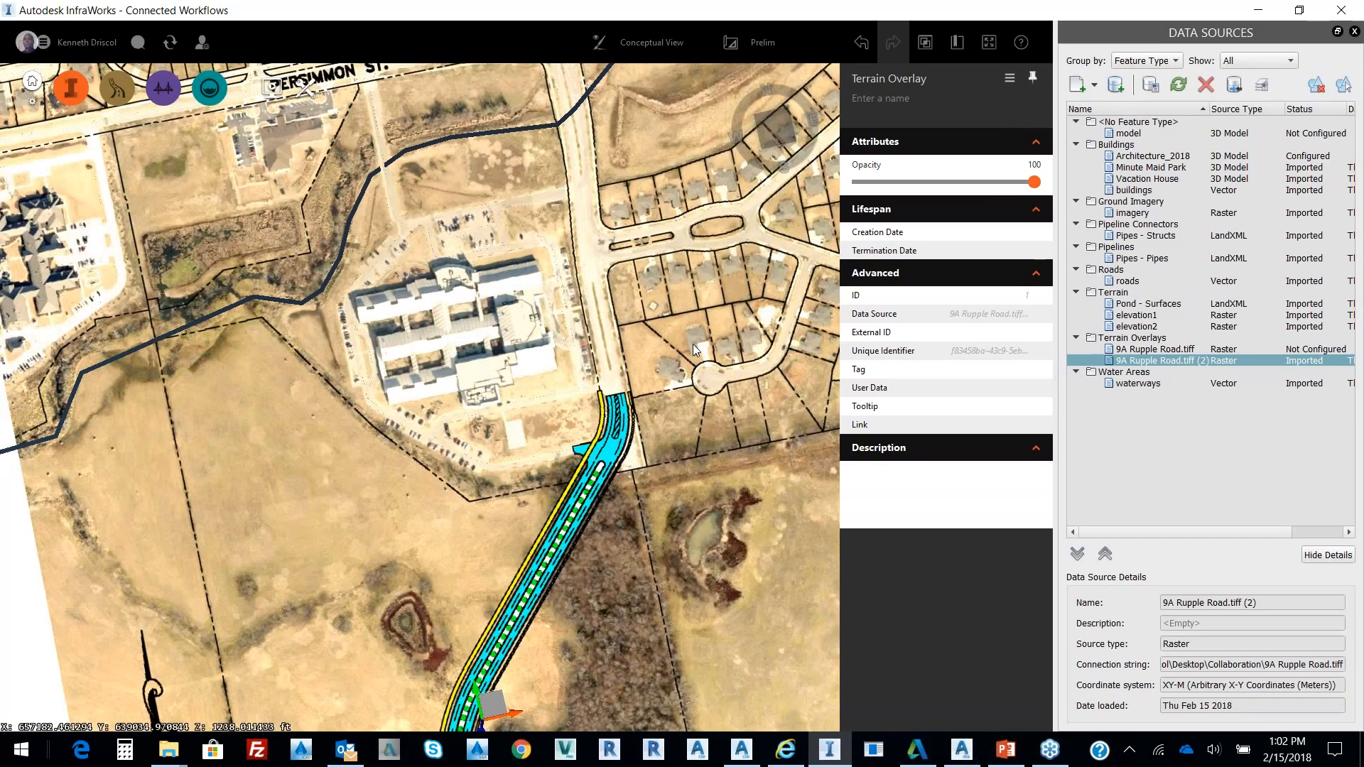
pyautogui.moveTo(668, 259)
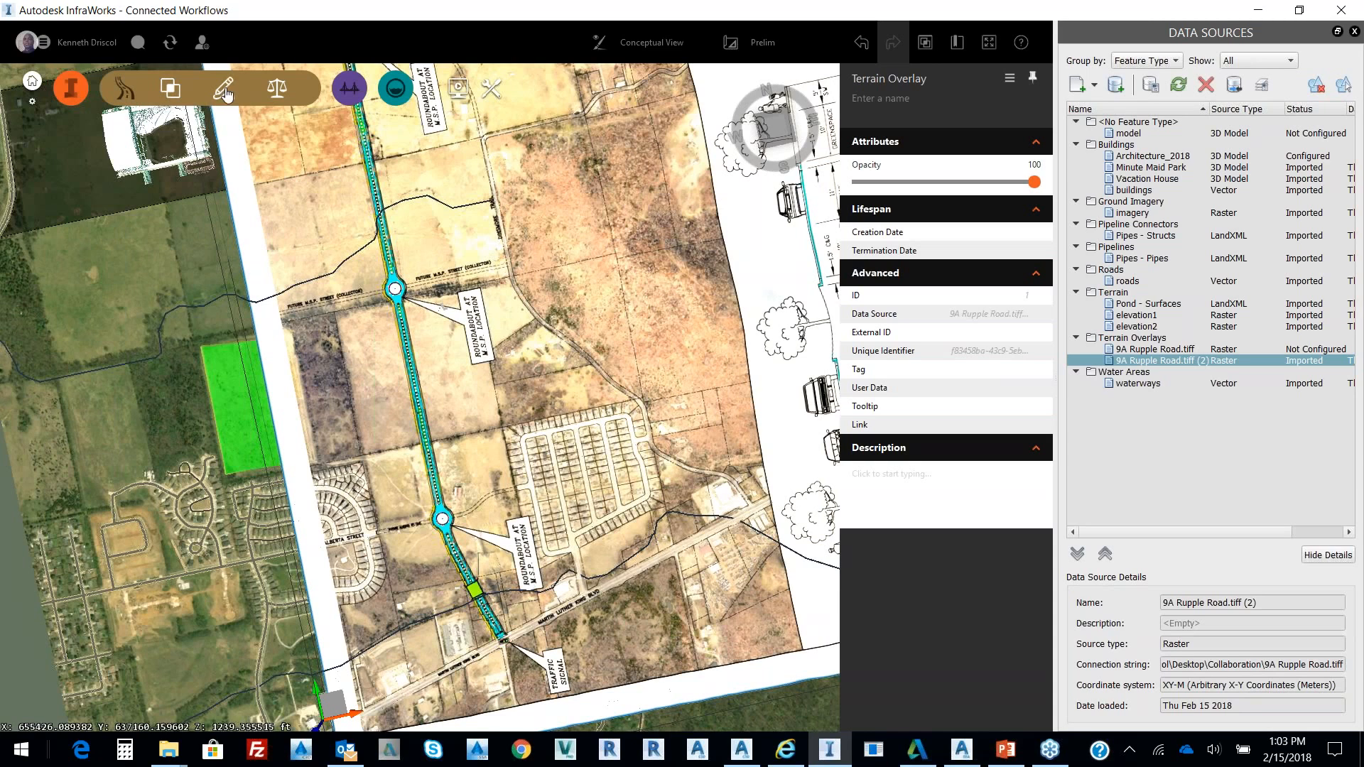
# Start a Component Road from the Design tools to draw the two-lane road over the plan alignment
pyautogui.click(223, 88)
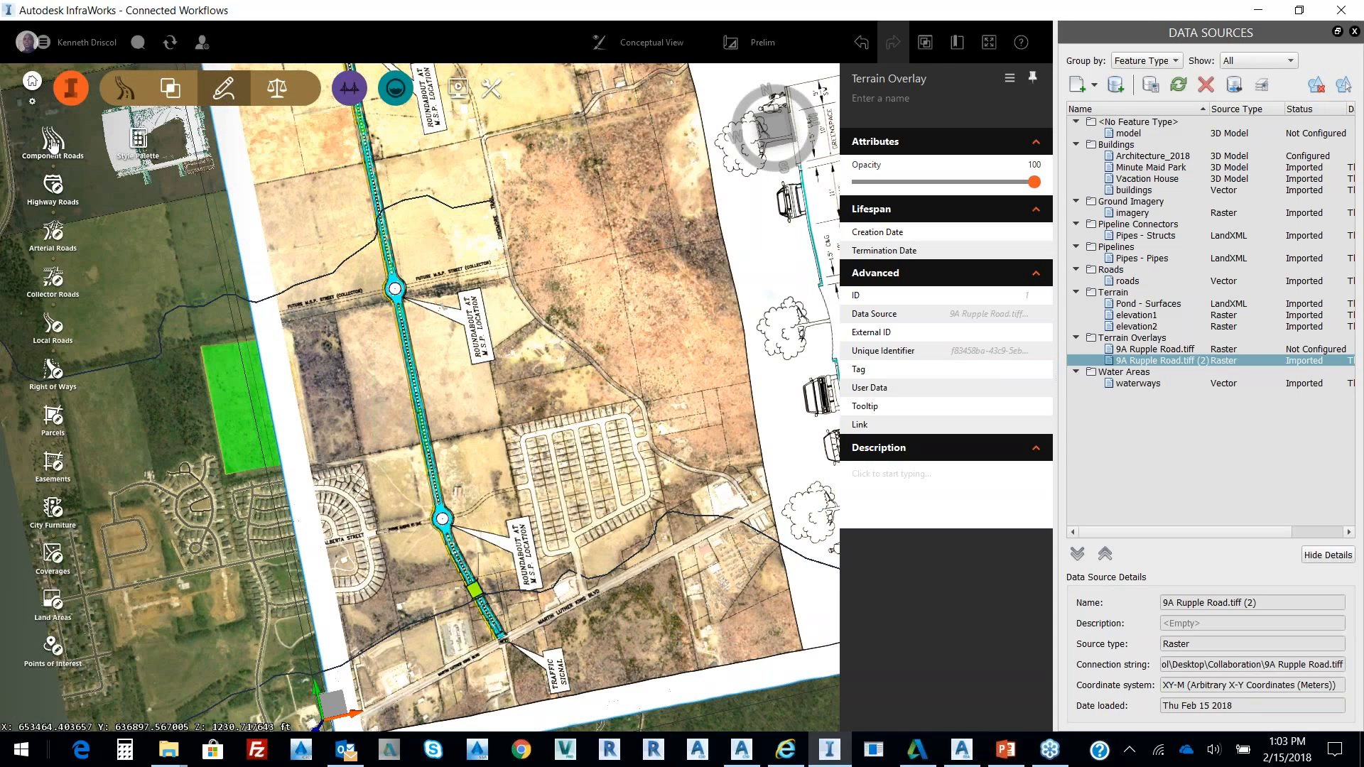
pyautogui.click(52, 144)
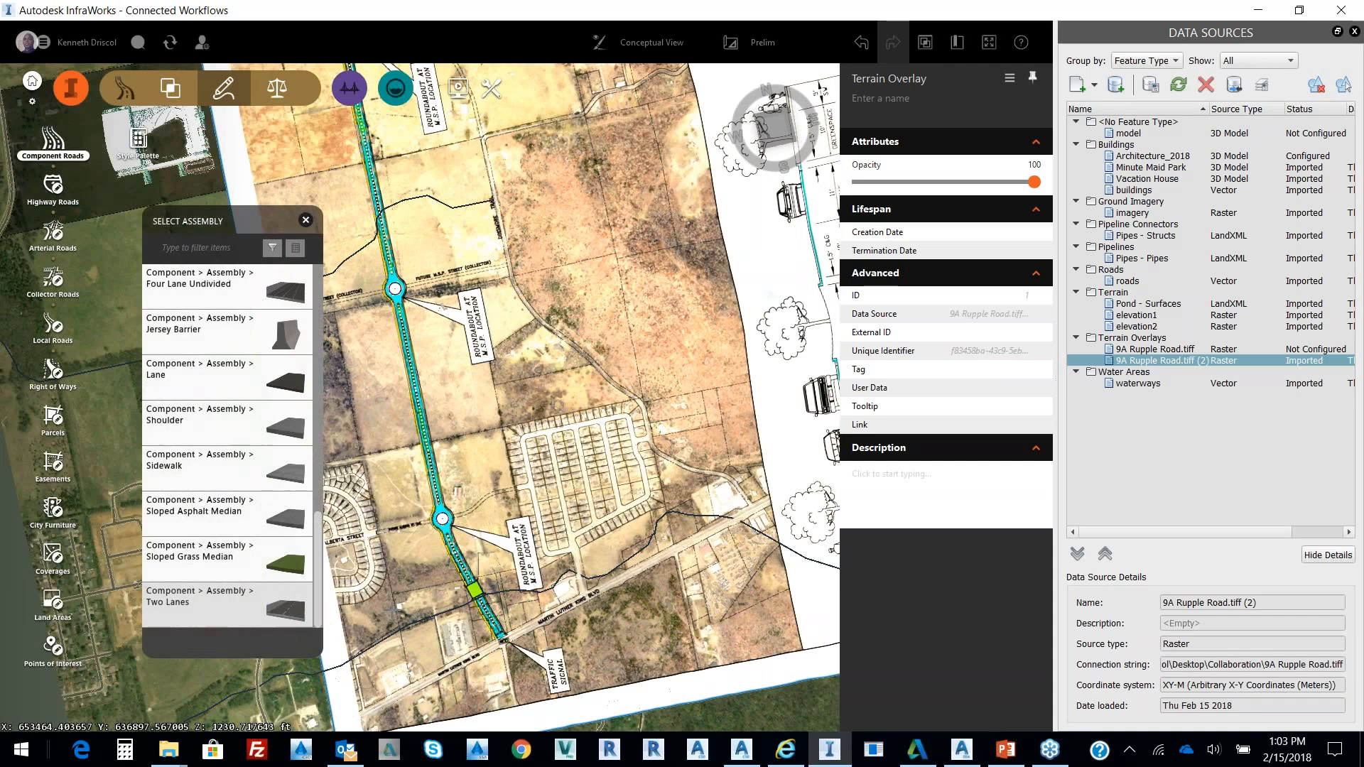
pyautogui.moveTo(287, 614)
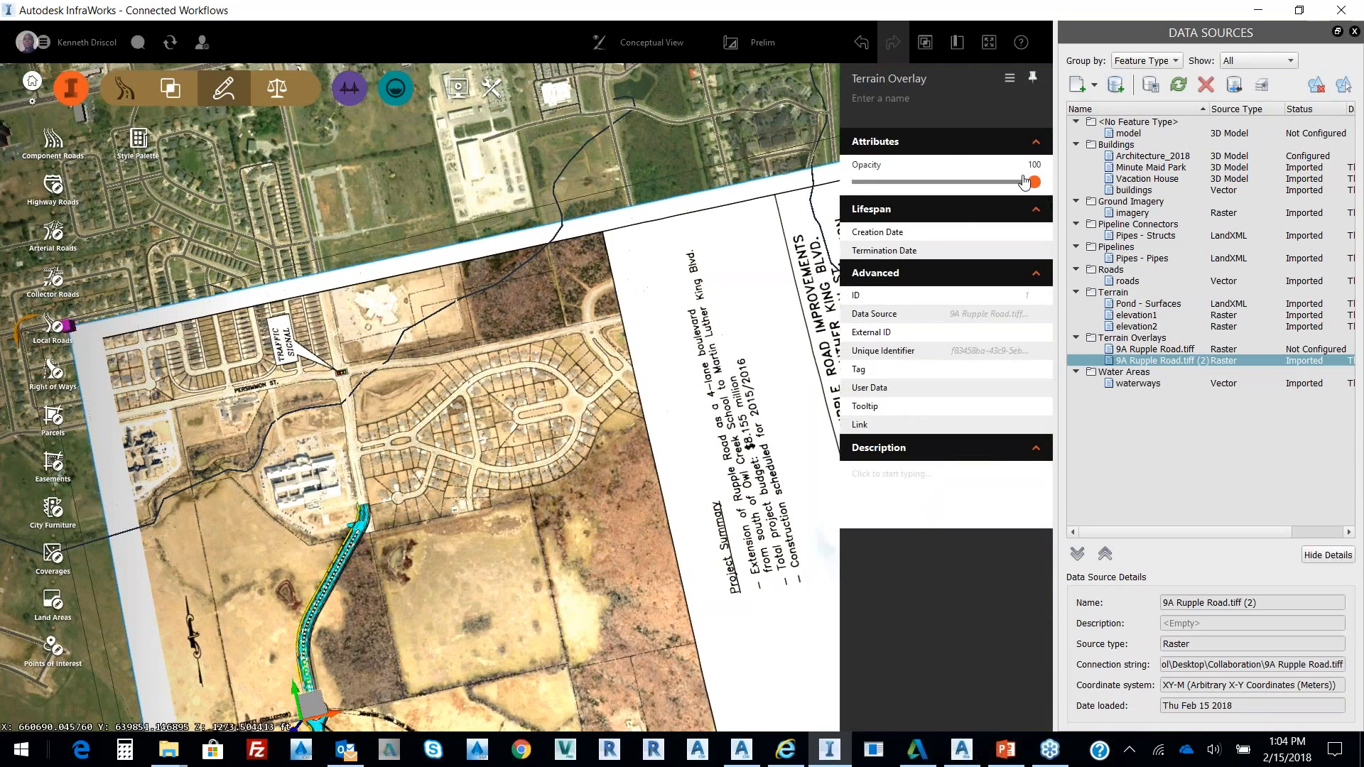
# Lower the Terrain Overlay opacity to about 30 so the aerial imagery shows through
pyautogui.moveTo(1029, 181); pyautogui.dragTo(975, 181)
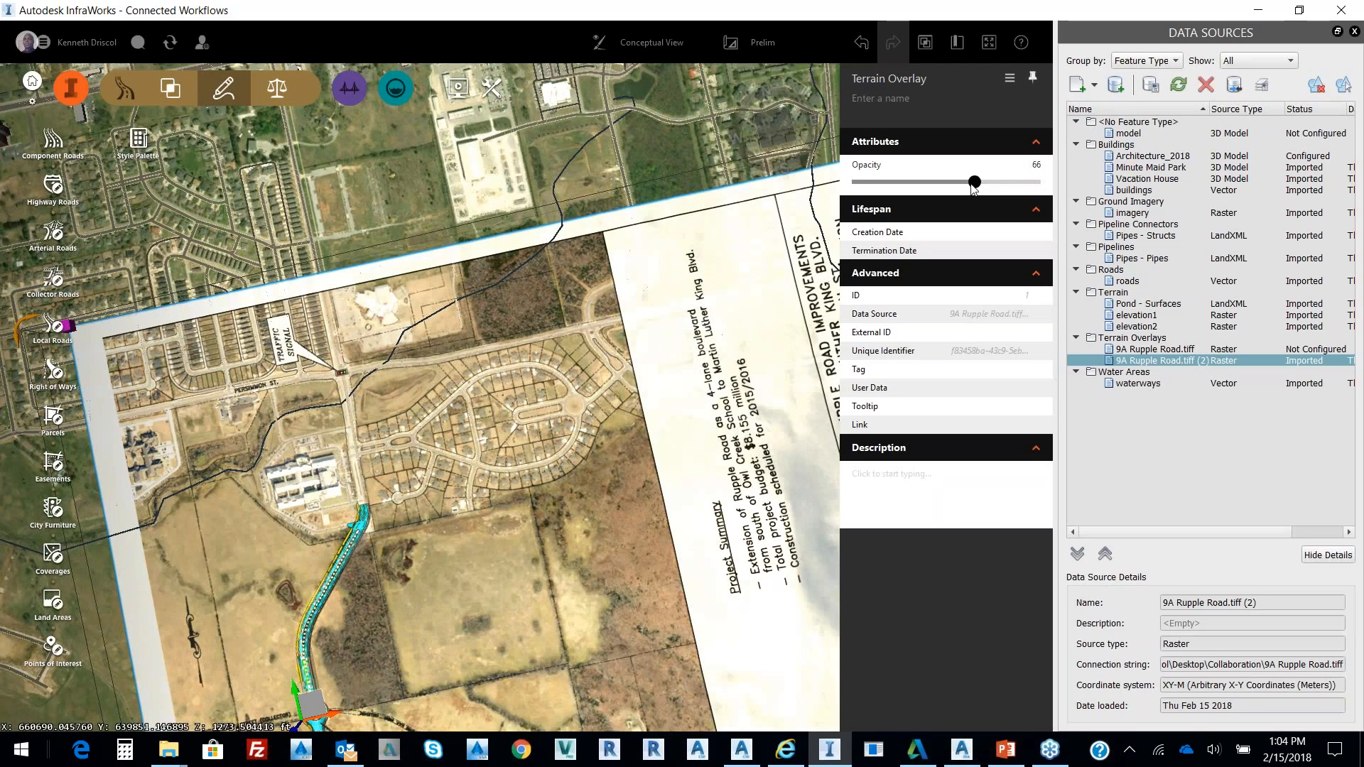
pyautogui.moveTo(973, 182); pyautogui.dragTo(905, 182)
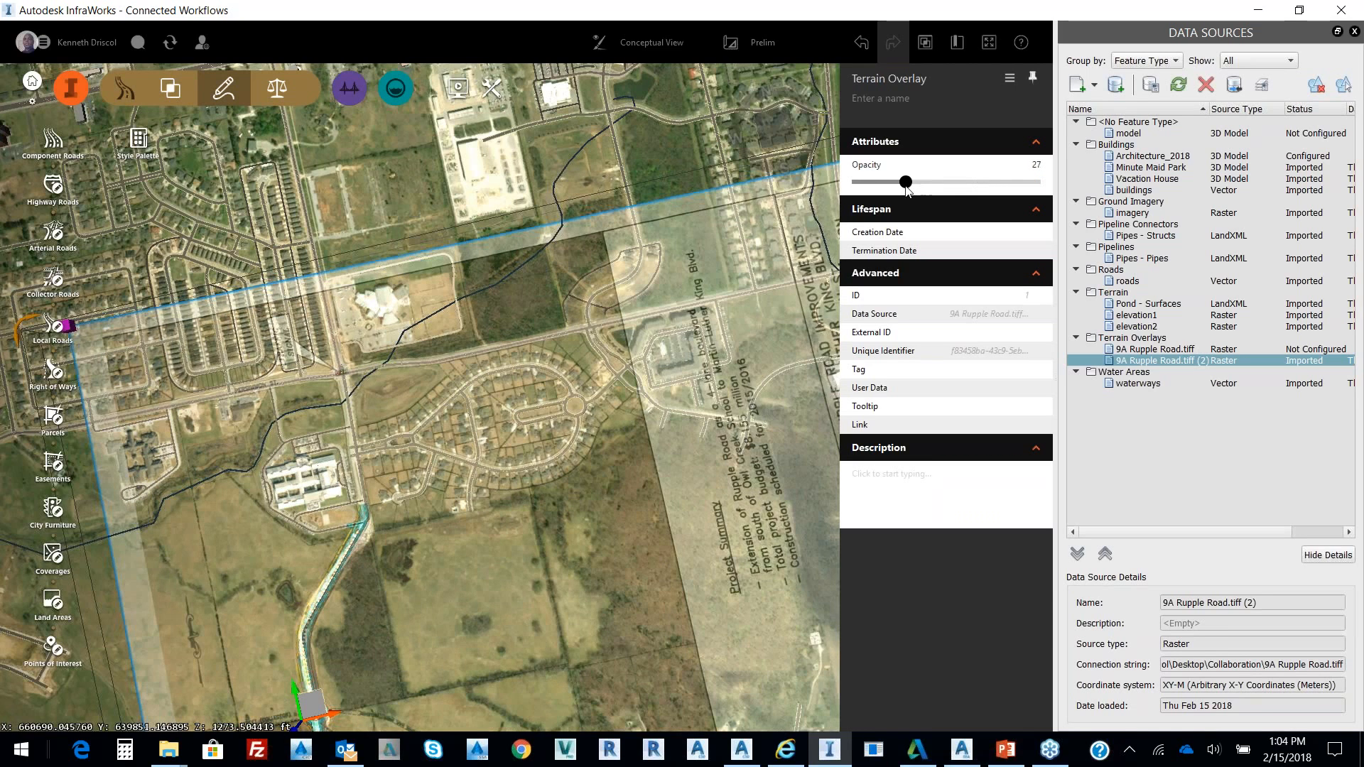
pyautogui.moveTo(905, 182); pyautogui.dragTo(914, 182)
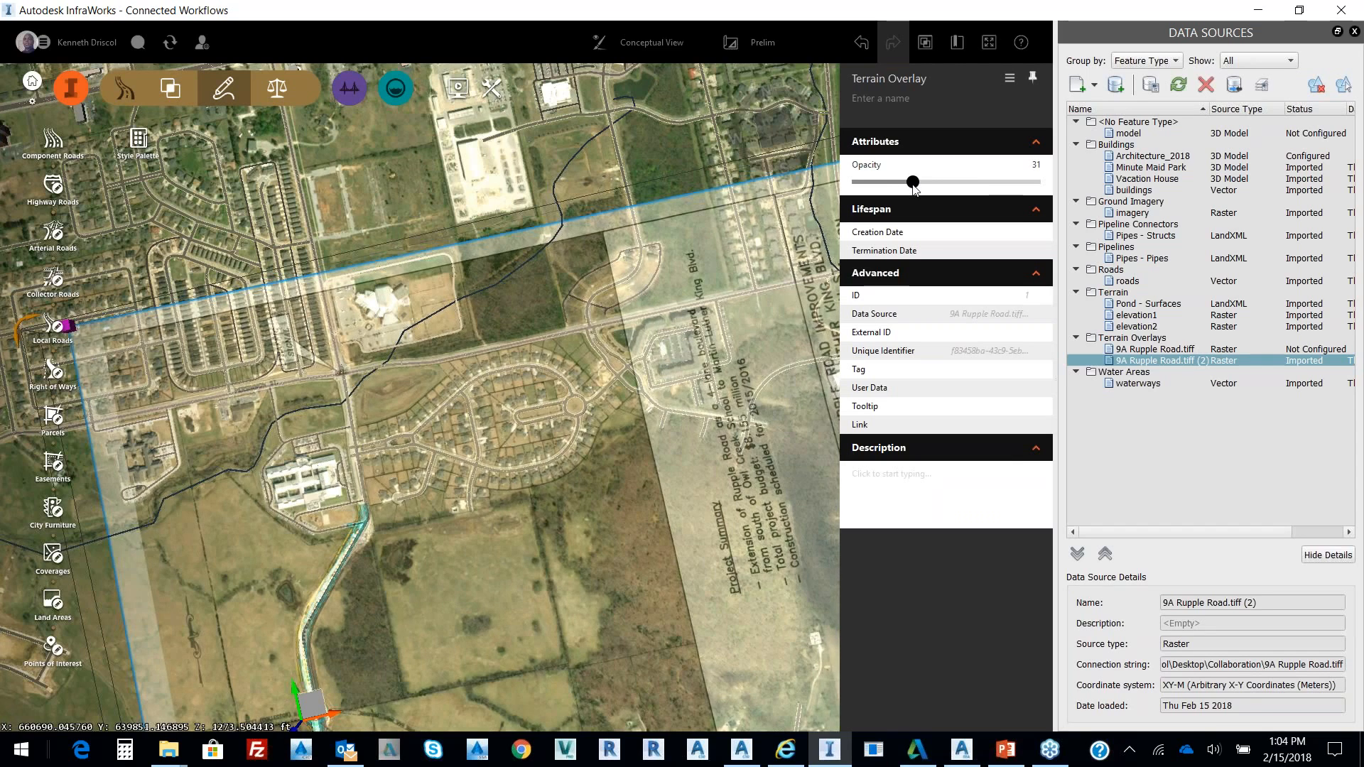
pyautogui.moveTo(912, 181); pyautogui.dragTo(924, 182)
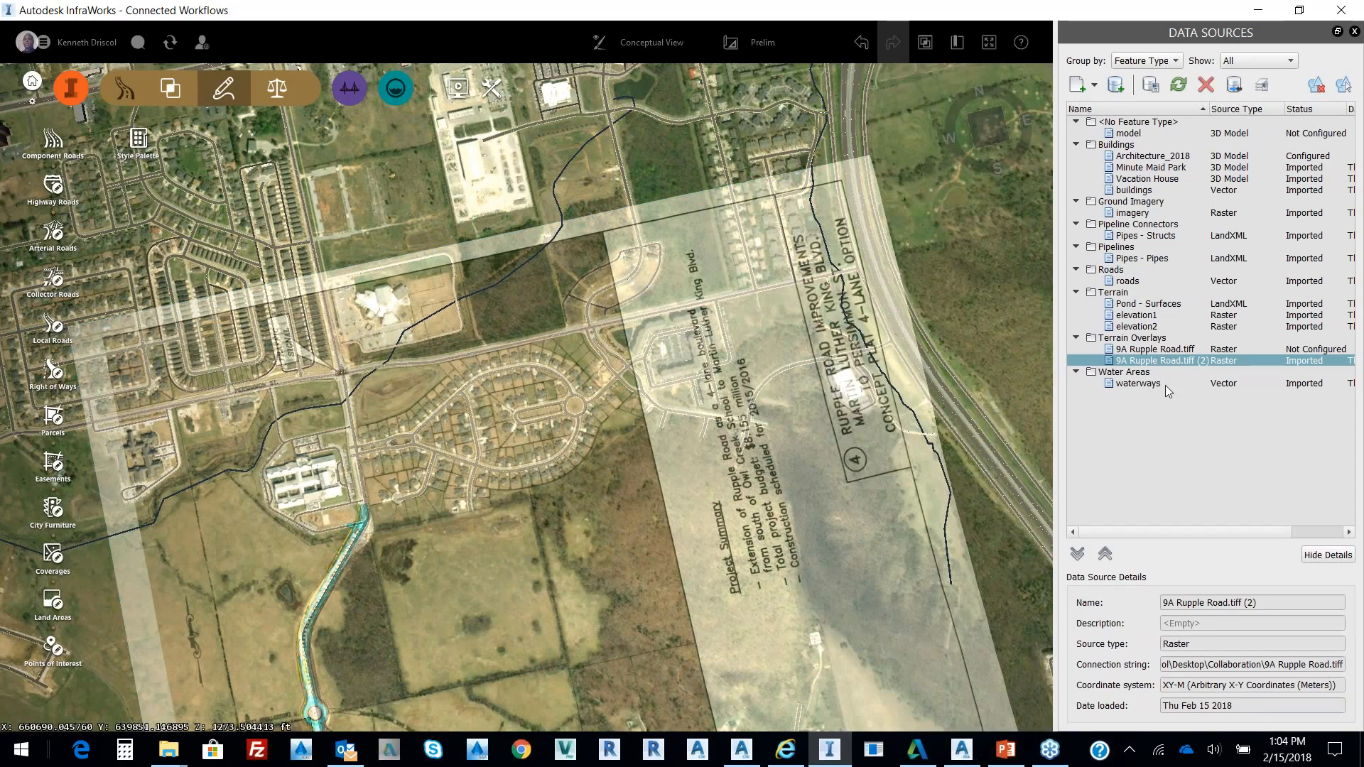
# Remove the 9A Ripple Road.tiff (2) overlay from Data Sources and confirm, then select the drawn road
pyautogui.rightClick(1149, 360)
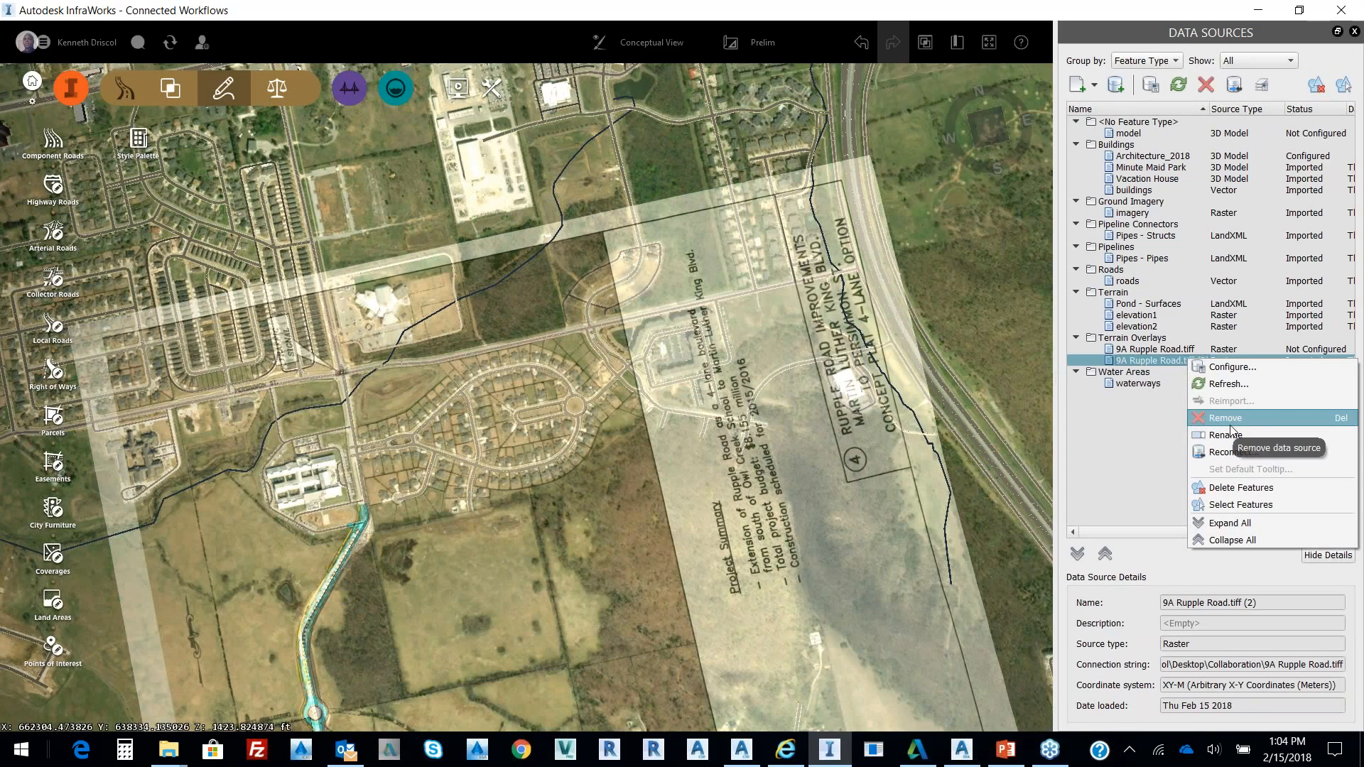
pyautogui.click(1225, 418)
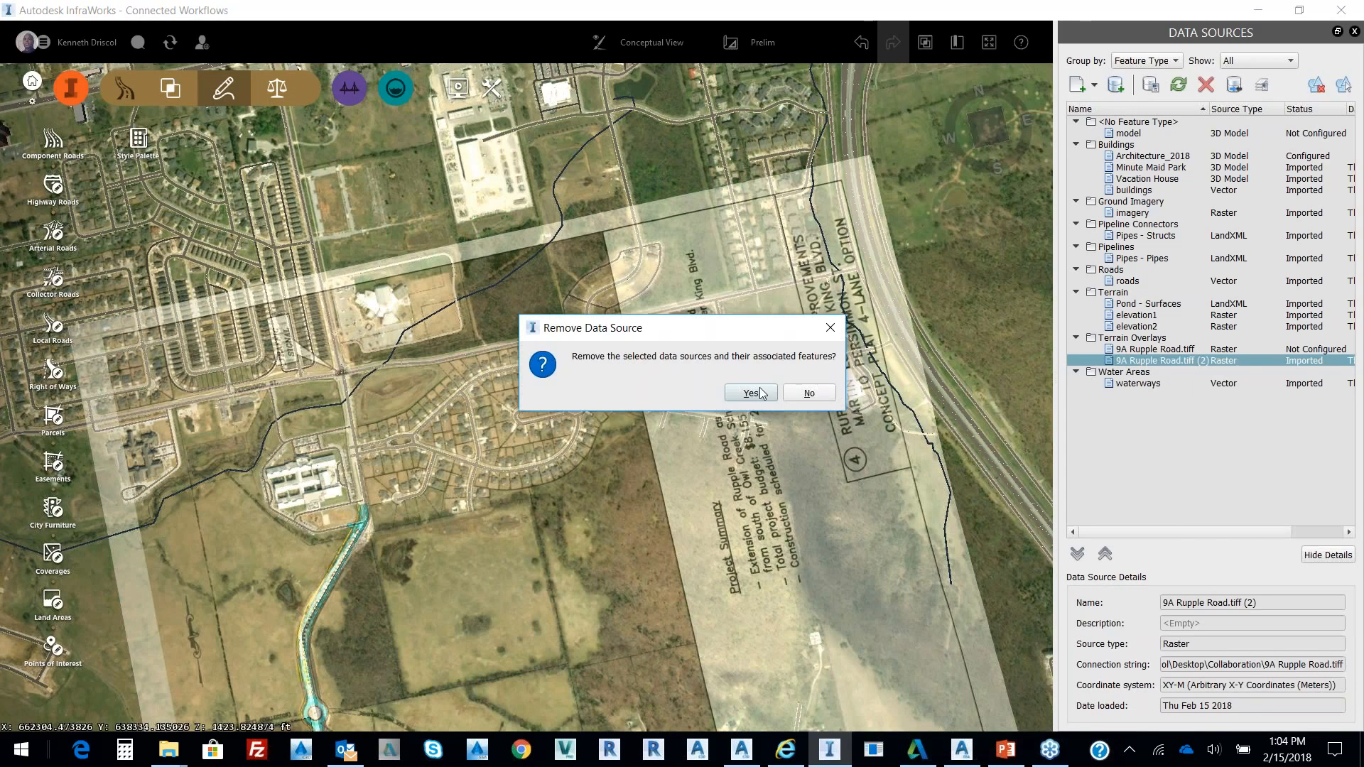
pyautogui.click(749, 393)
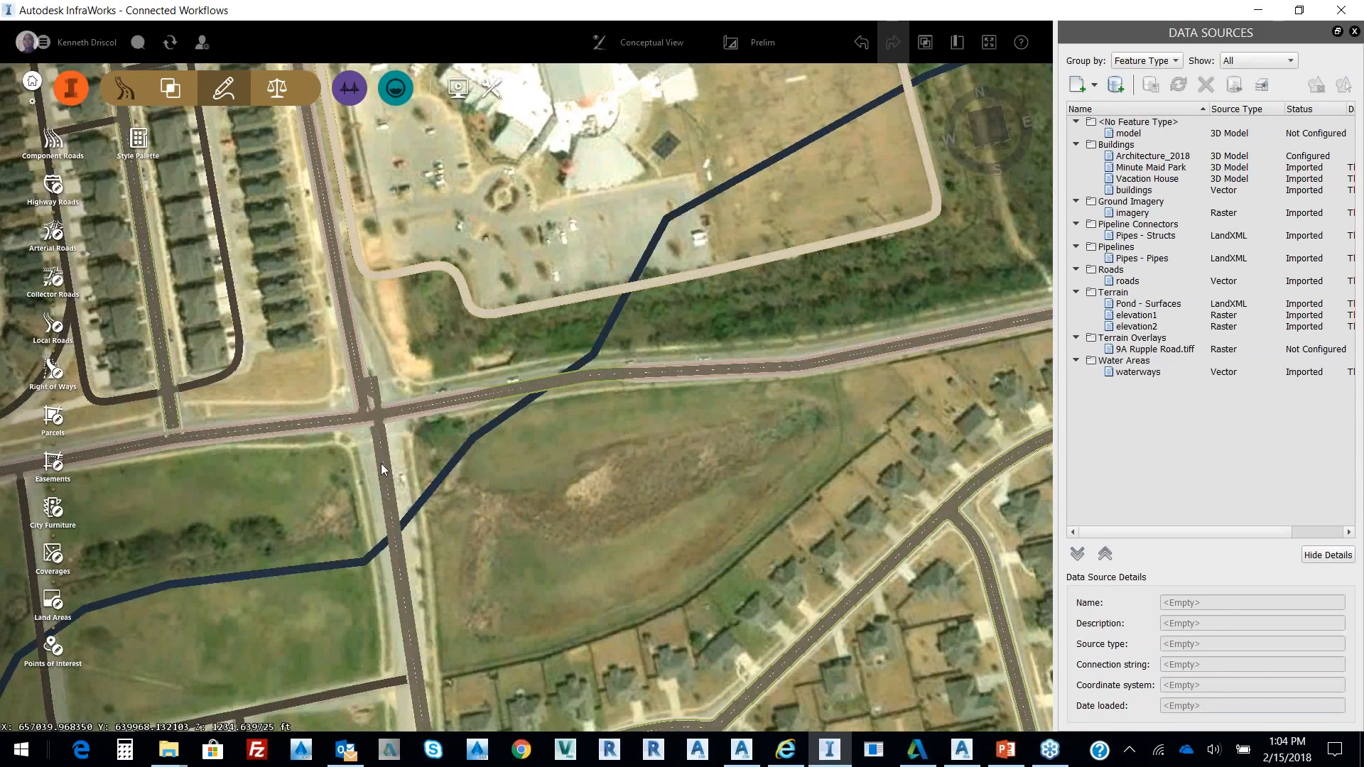
pyautogui.click(373, 382)
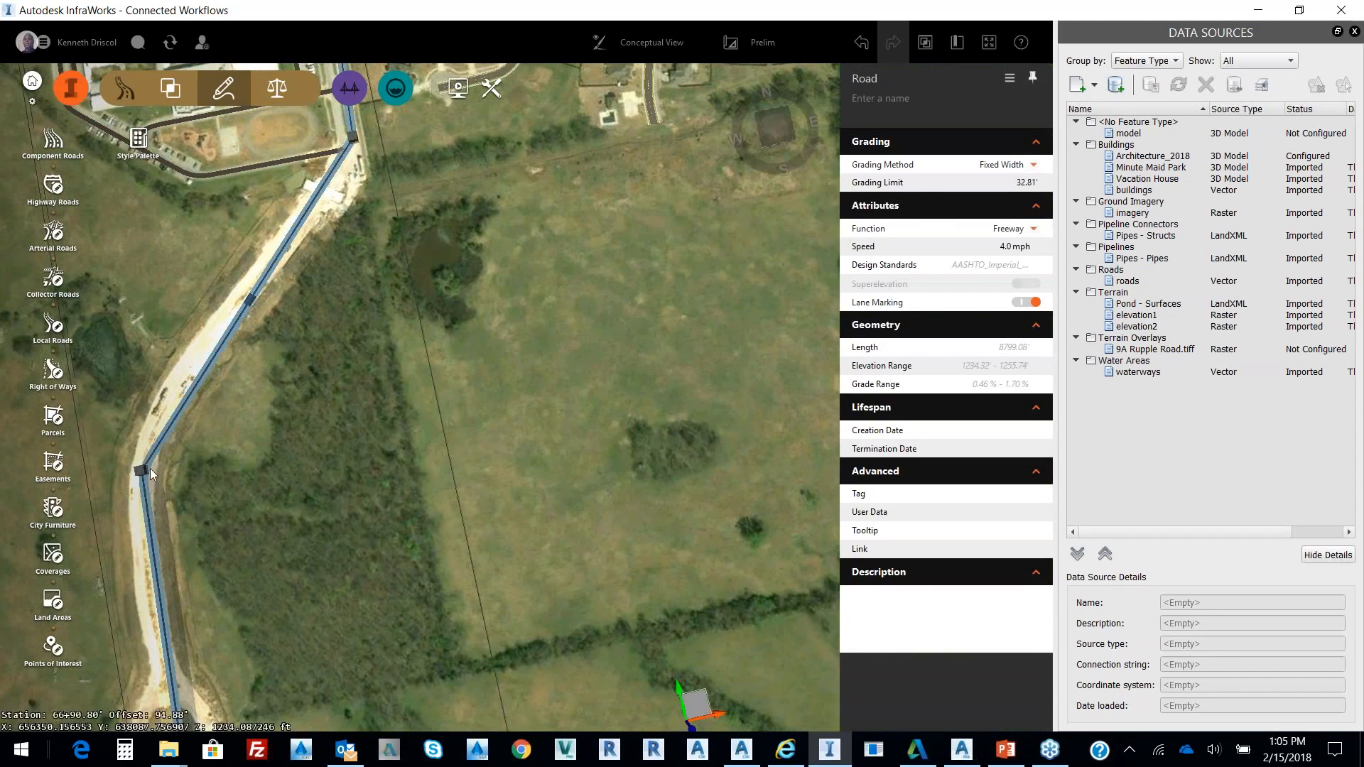
# Reshape the road's bend to about 8,821 ft and bring up its properties
pyautogui.rightClick(140, 470)
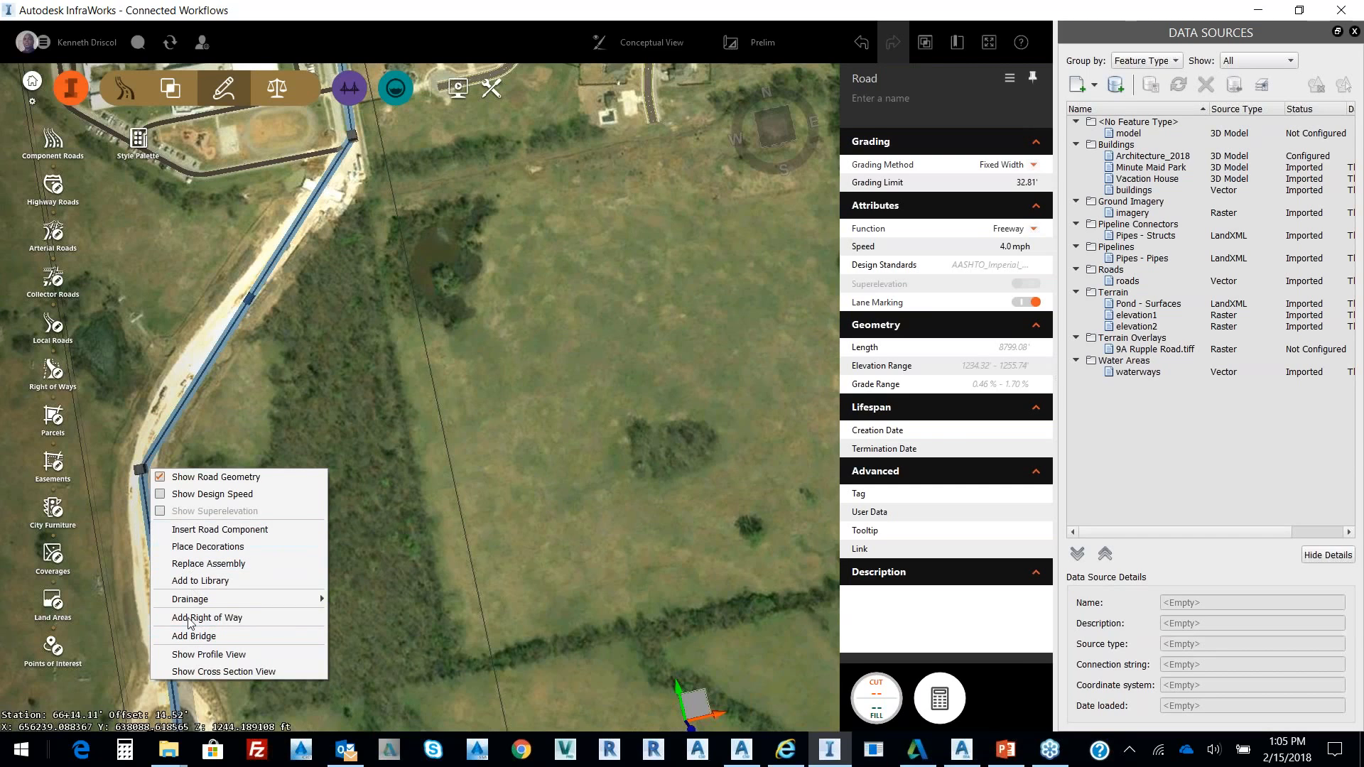
pyautogui.moveTo(189, 607)
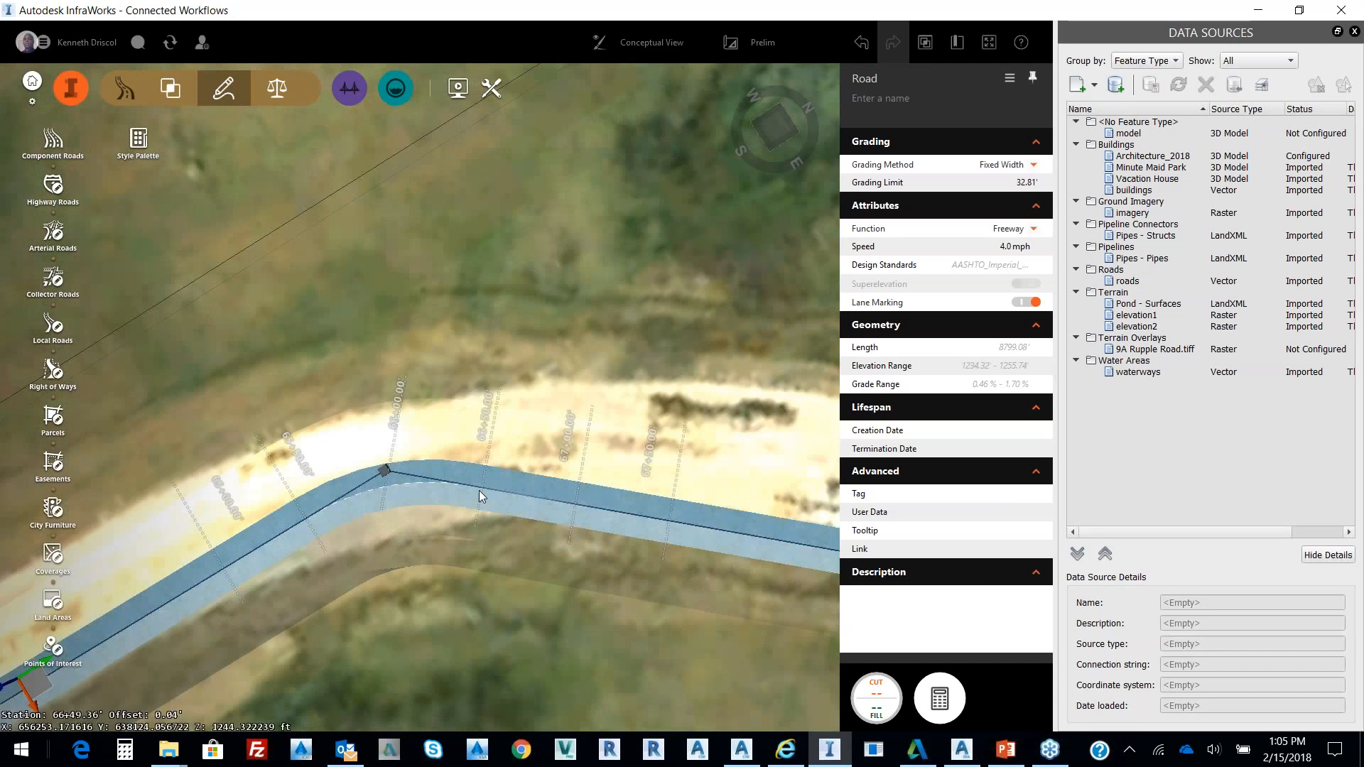
pyautogui.rightClick(365, 463)
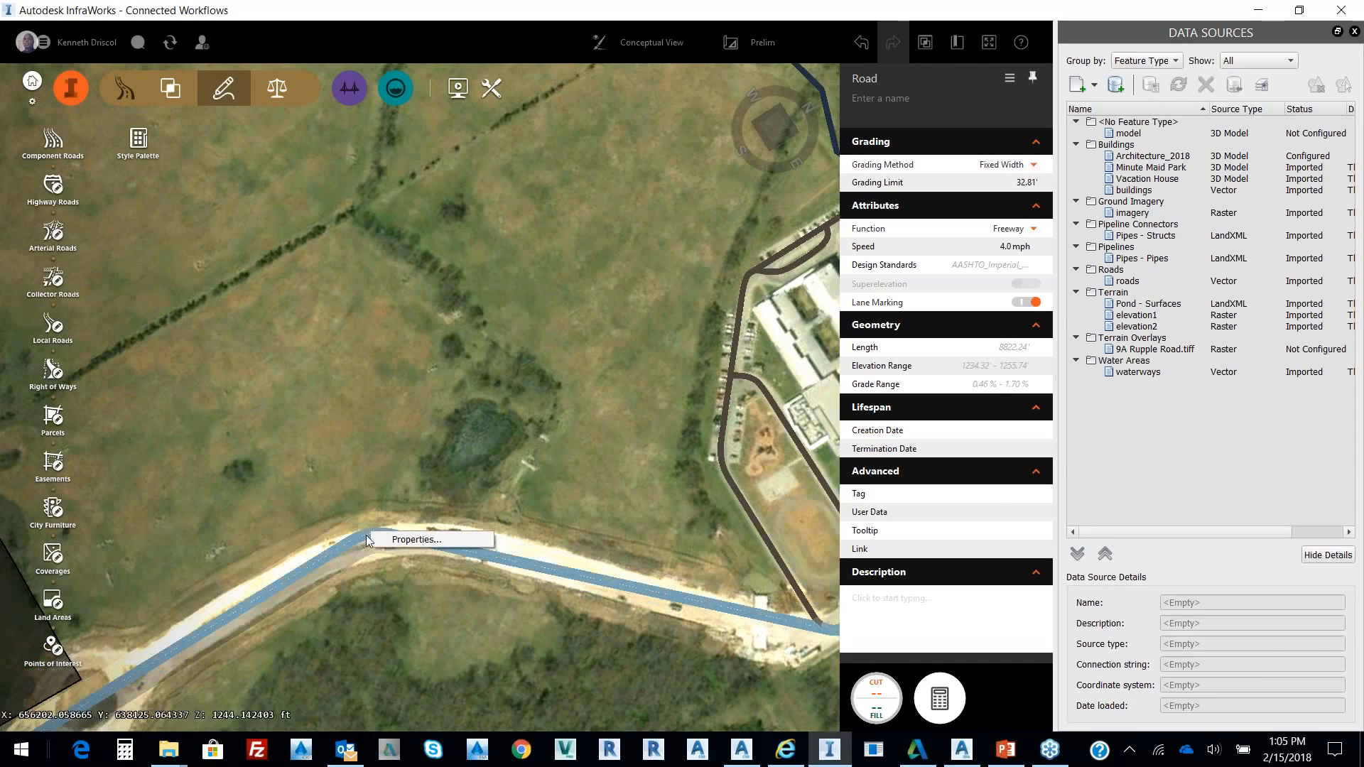
pyautogui.click(392, 540)
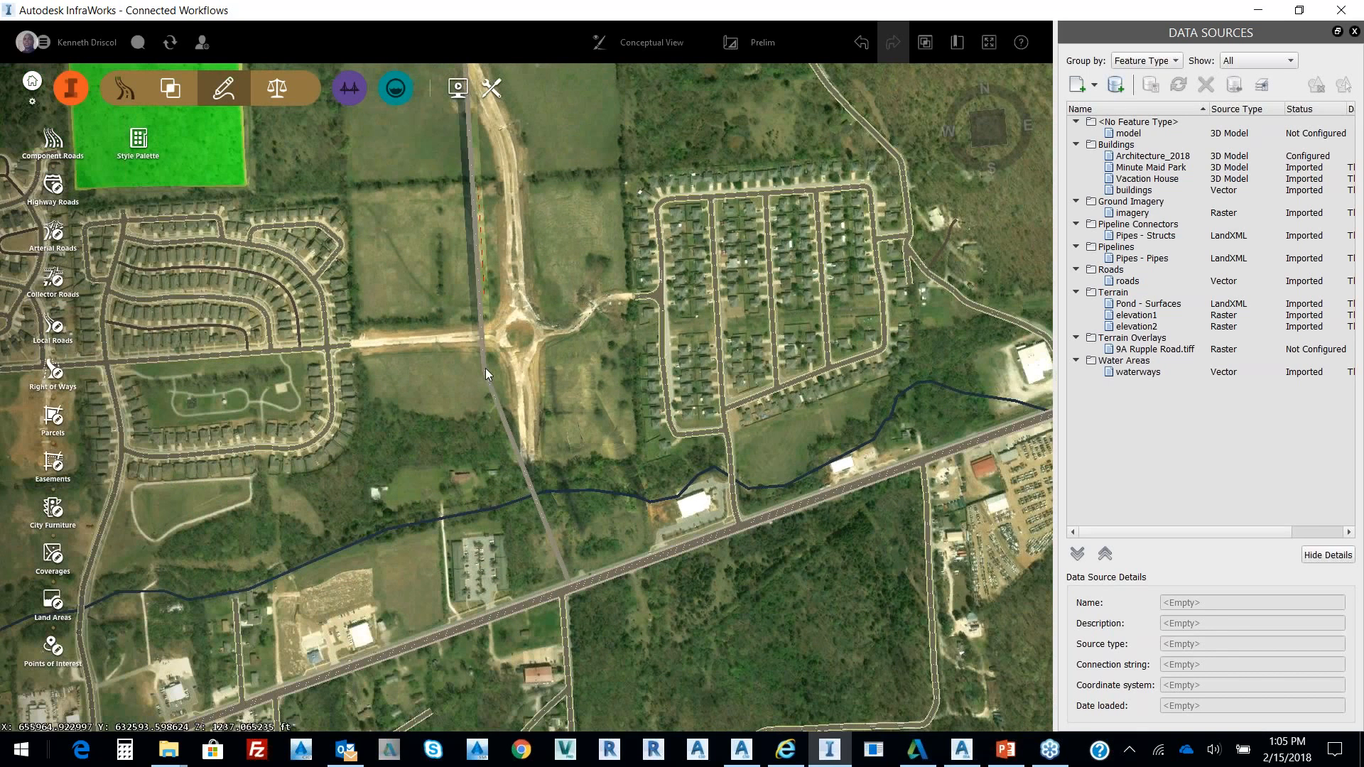
# Dismiss the road properties and select the design road near the South Camillia Lane crossing
pyautogui.click(485, 304)
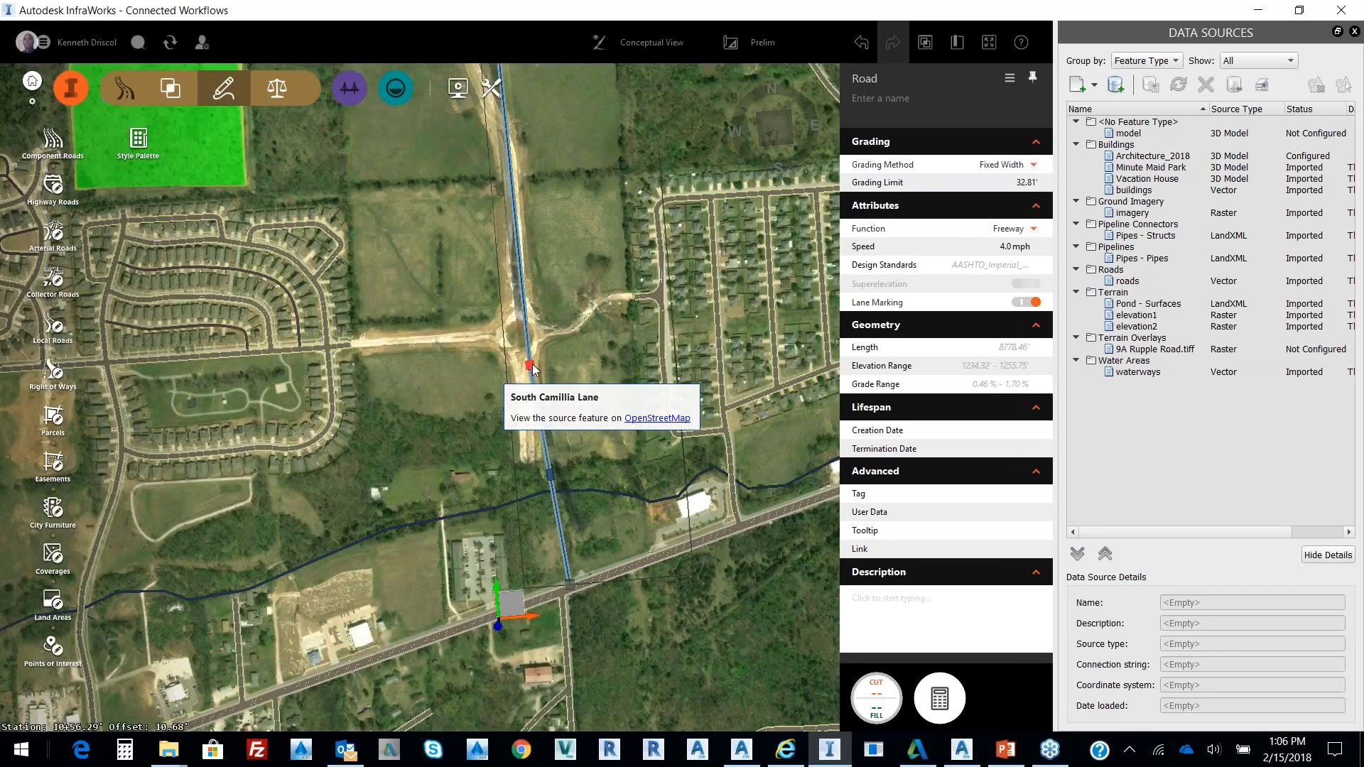
pyautogui.click(531, 363)
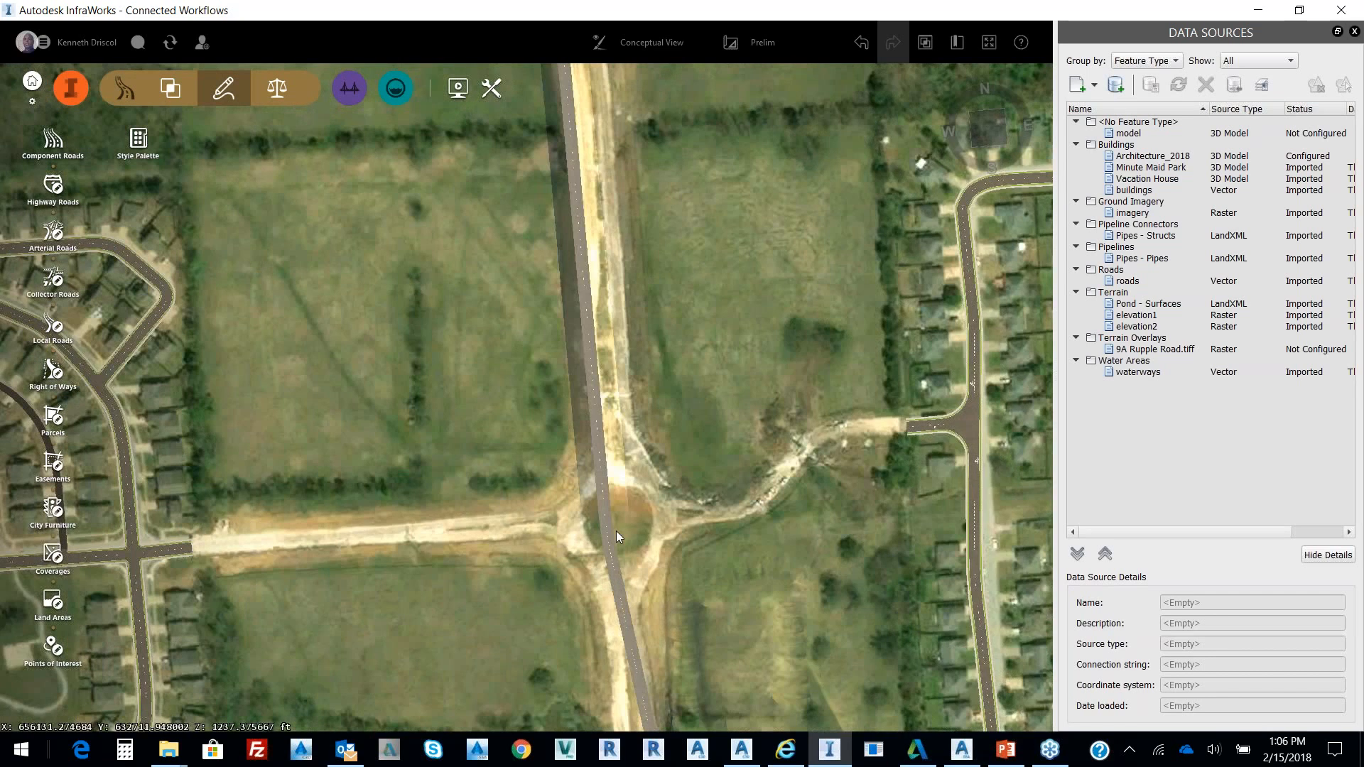
pyautogui.click(610, 521)
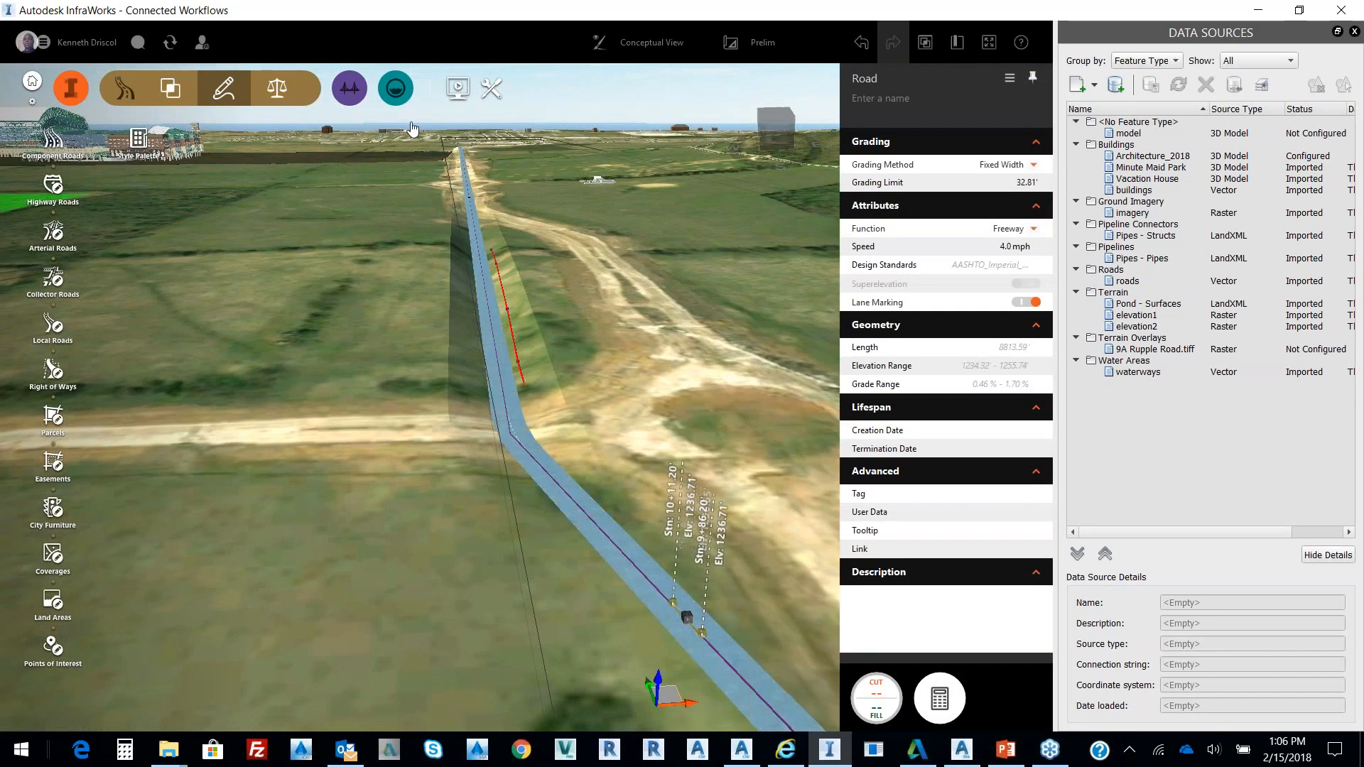
# Show Road 6's Profile View and raise the grade point at station 28+55.80 to regrade the profile
pyautogui.click(275, 89)
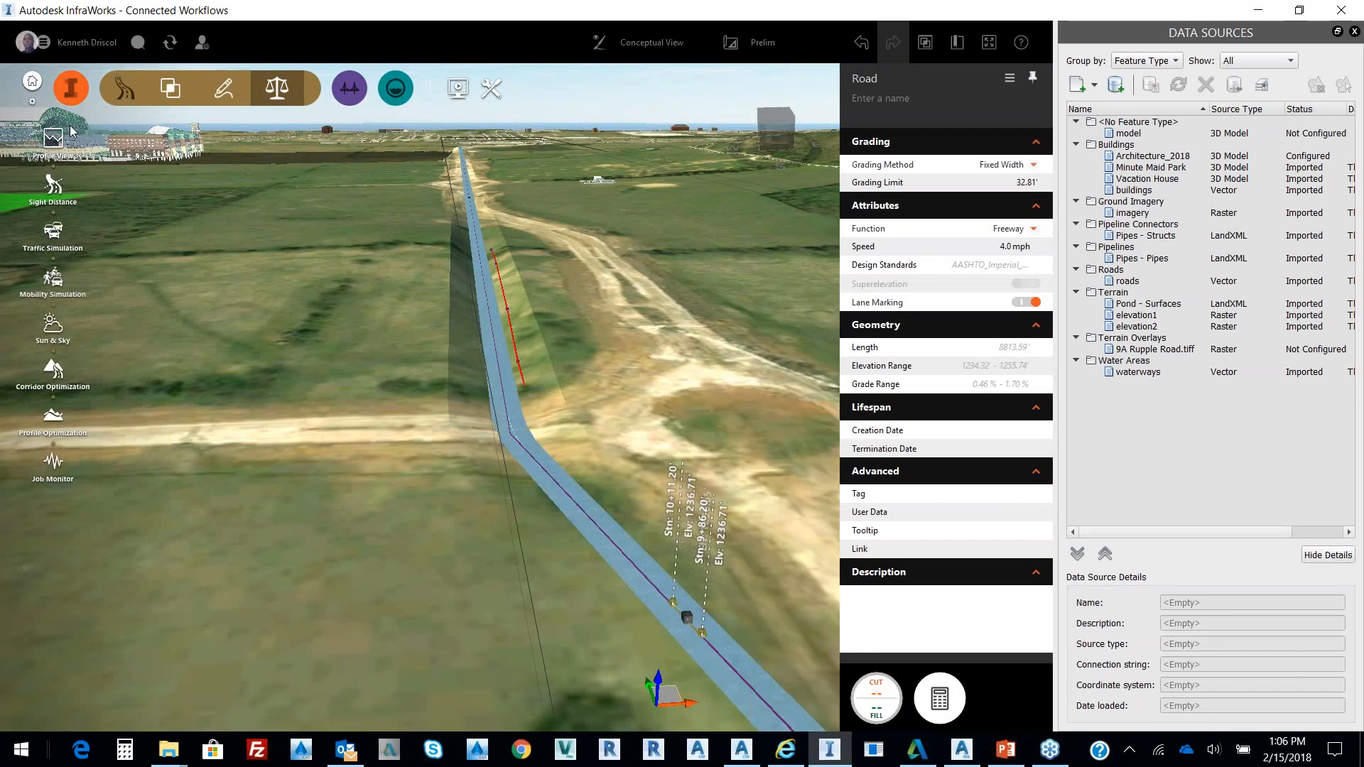
pyautogui.click(52, 139)
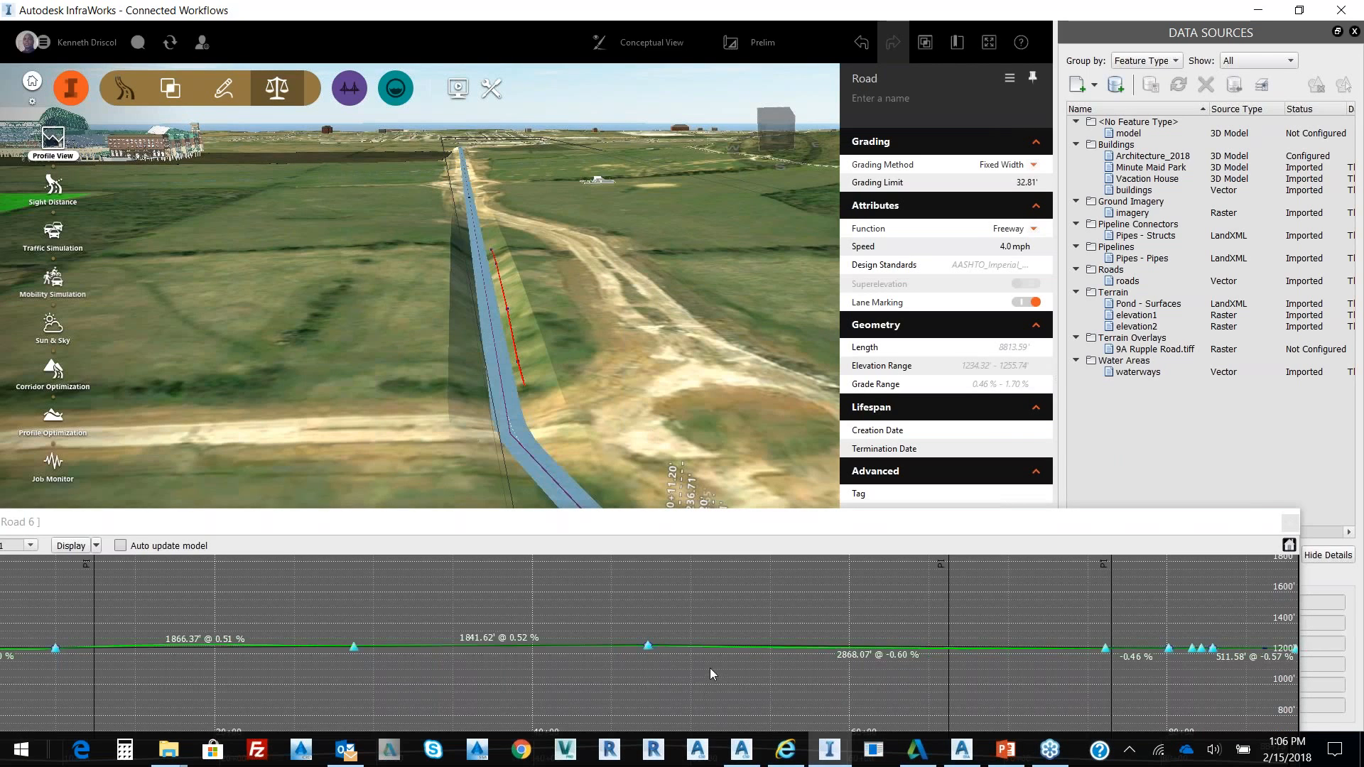
pyautogui.moveTo(746, 652)
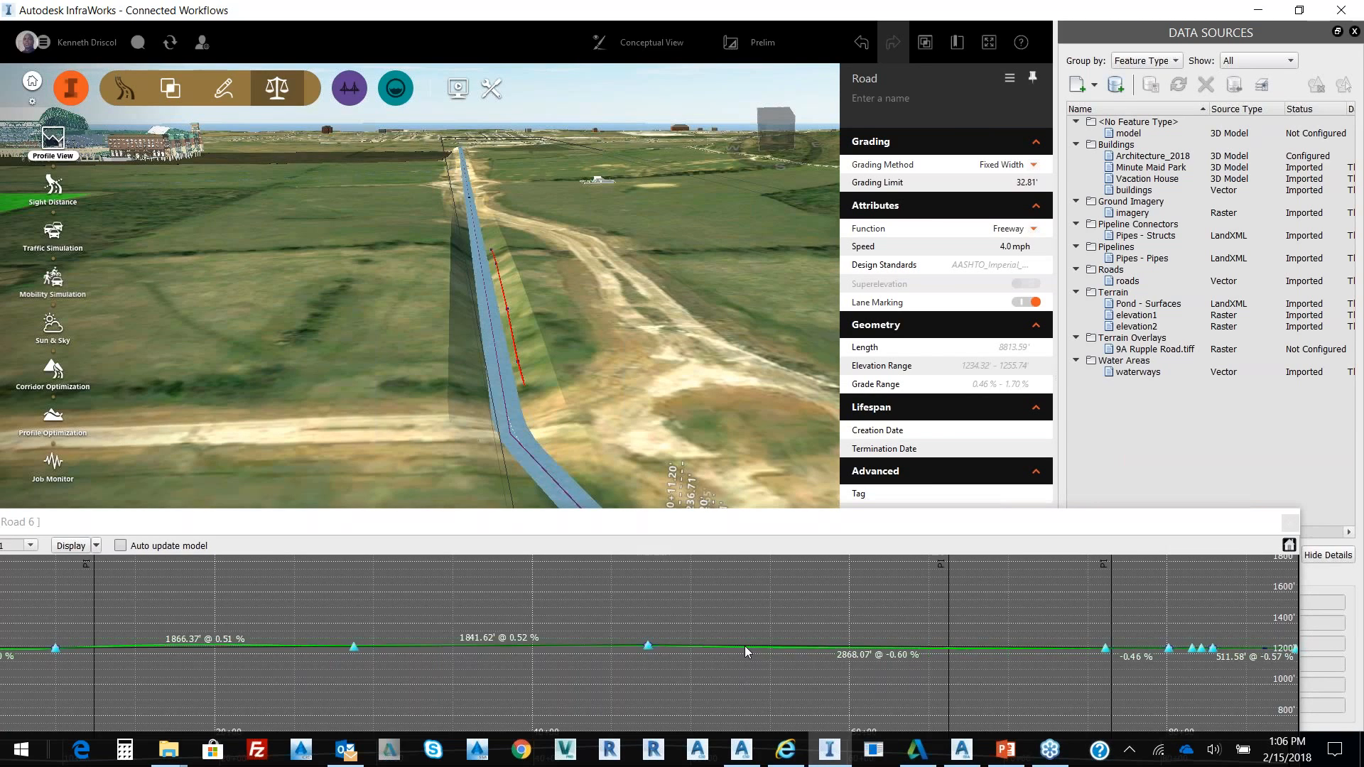
pyautogui.moveTo(658, 623)
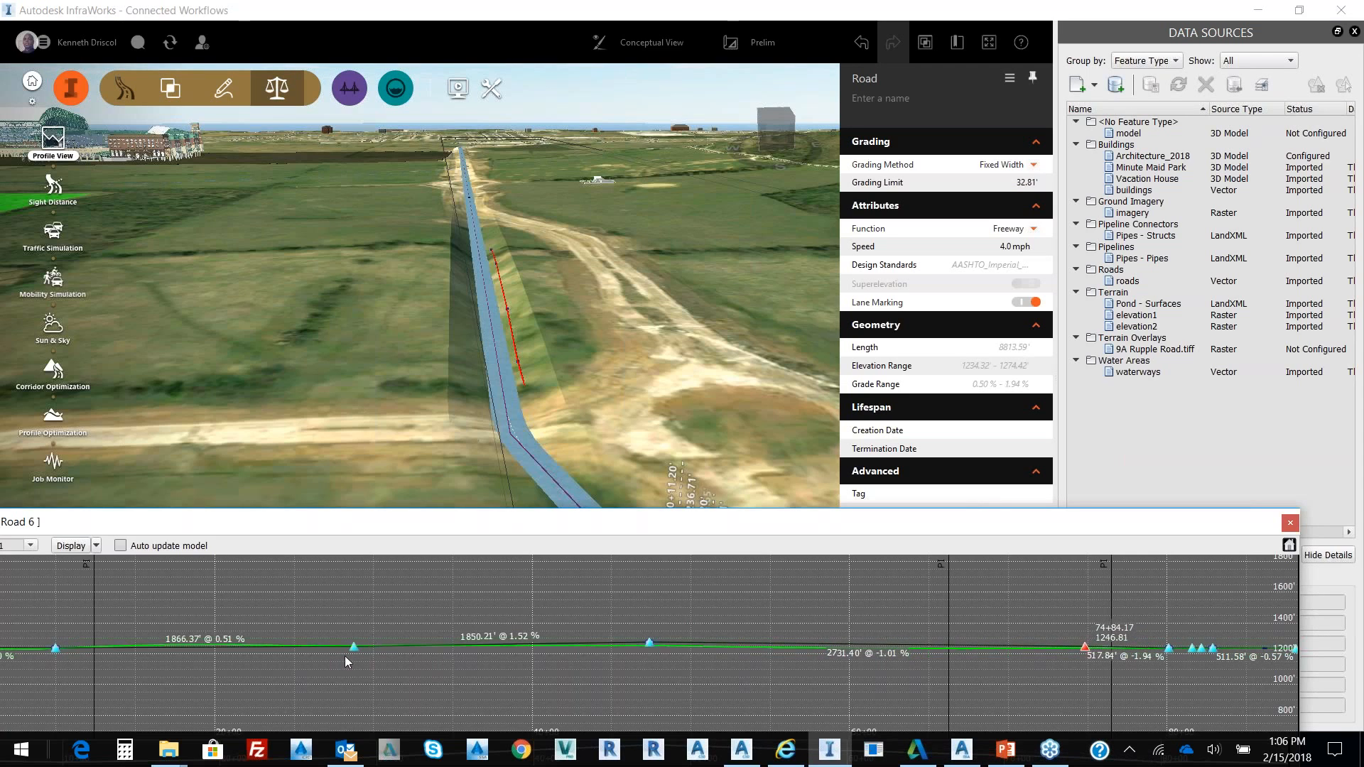
pyautogui.moveTo(353, 647); pyautogui.dragTo(353, 642)
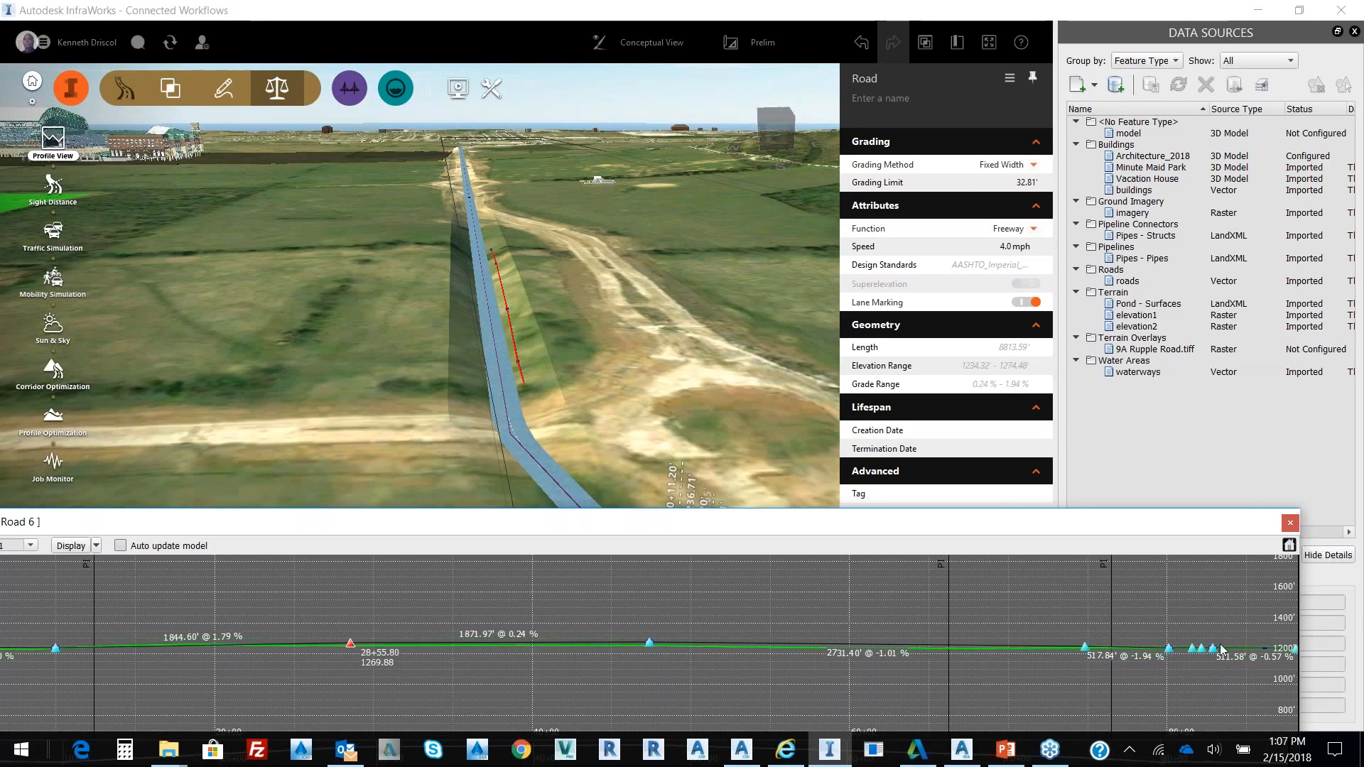
pyautogui.rightClick(1211, 649)
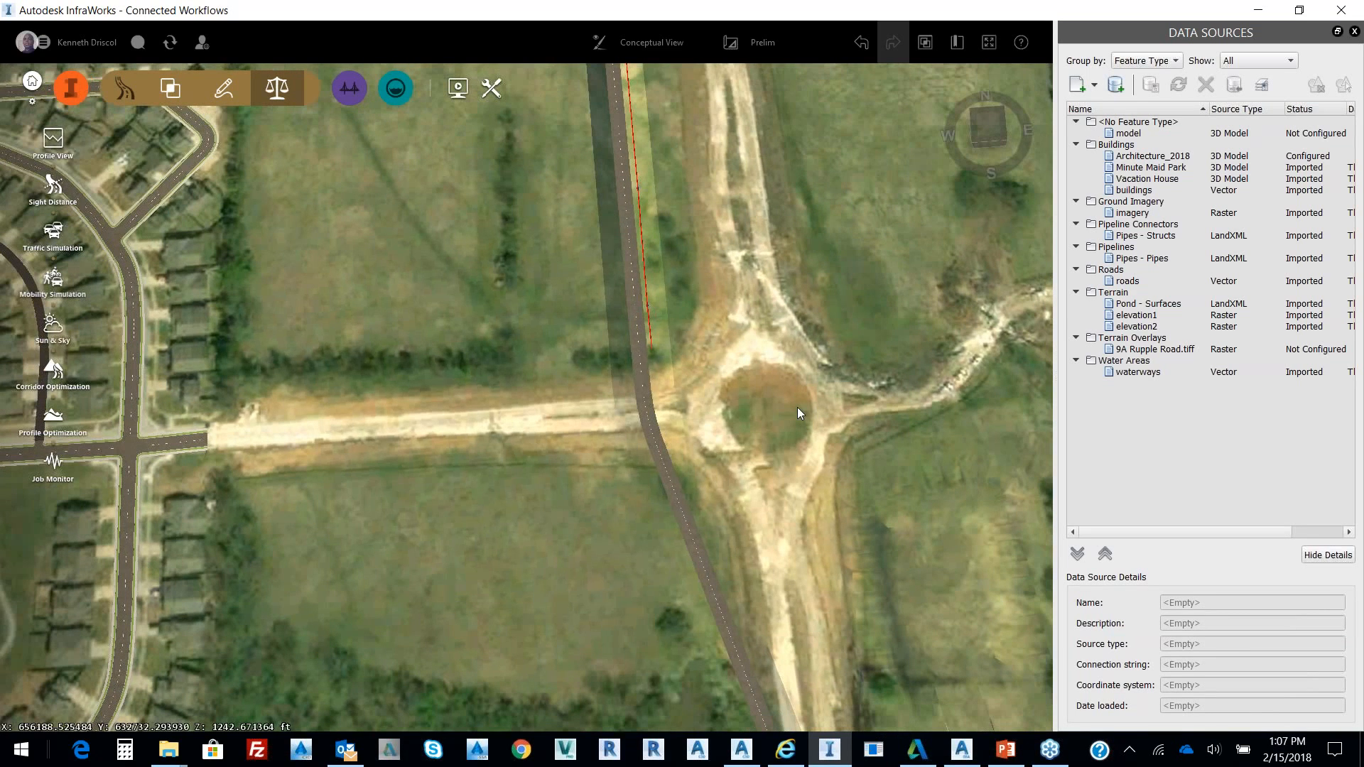
pyautogui.moveTo(476, 442)
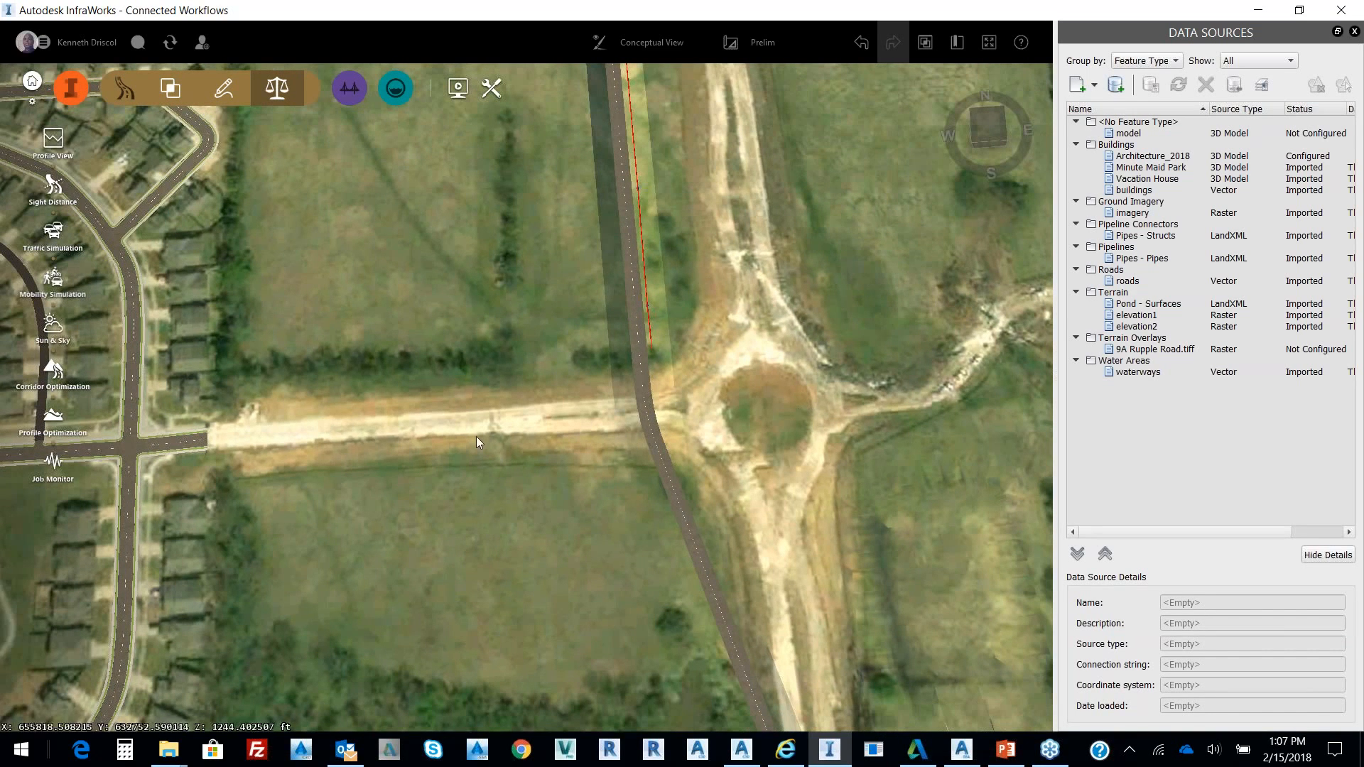
pyautogui.moveTo(53, 416)
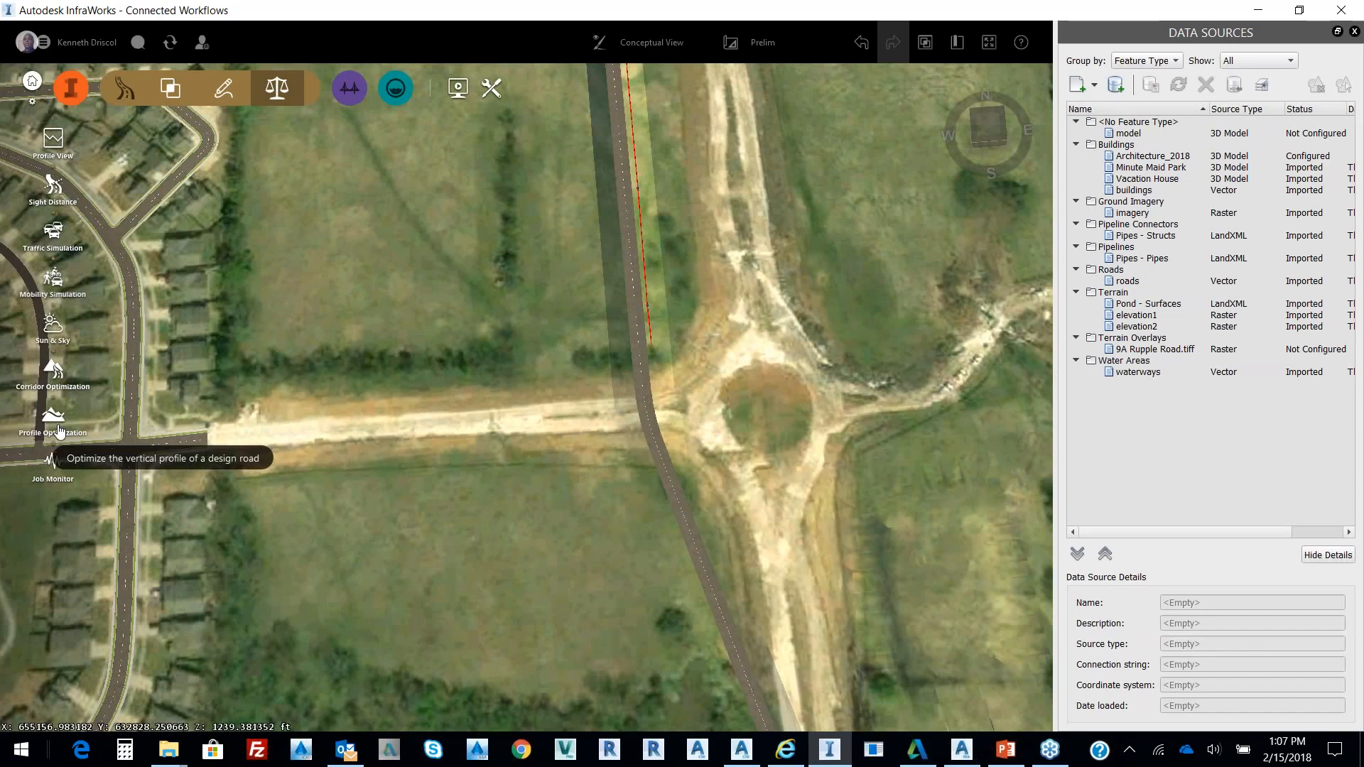
pyautogui.moveTo(369, 447)
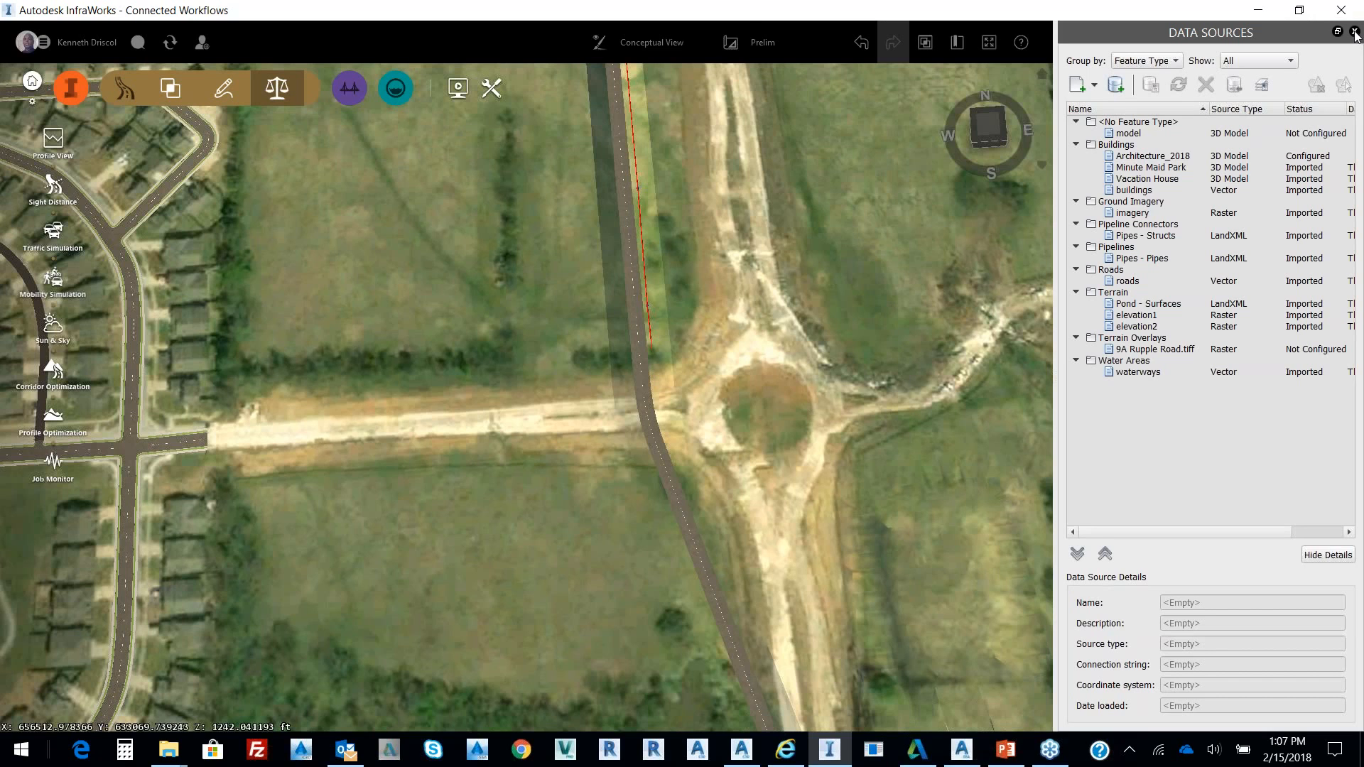
# Close the Data Sources panel, leaving the plan view of the road and roundabout
pyautogui.click(52, 413)
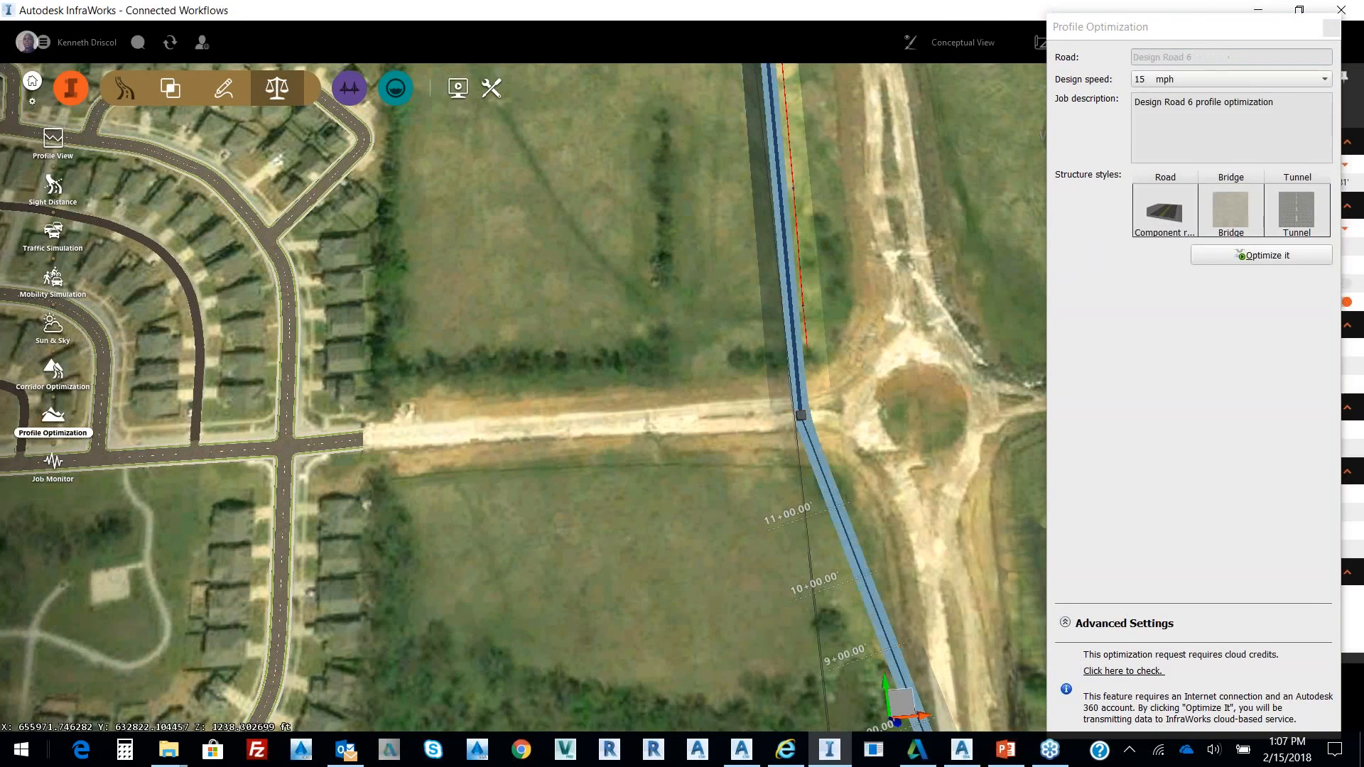
# Set Design Road 6's profile optimization design speed to 40 mph and expand Advanced Settings
pyautogui.click(1324, 79)
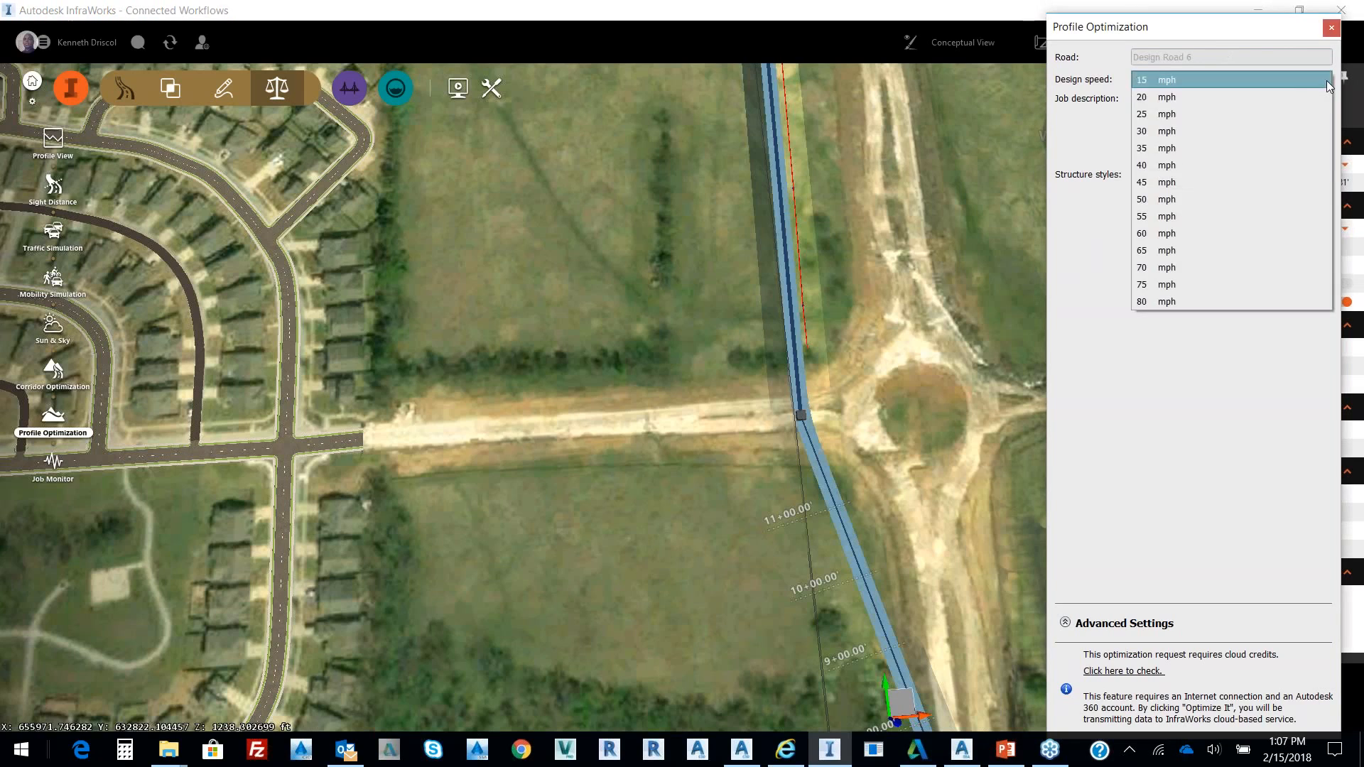
pyautogui.click(1143, 165)
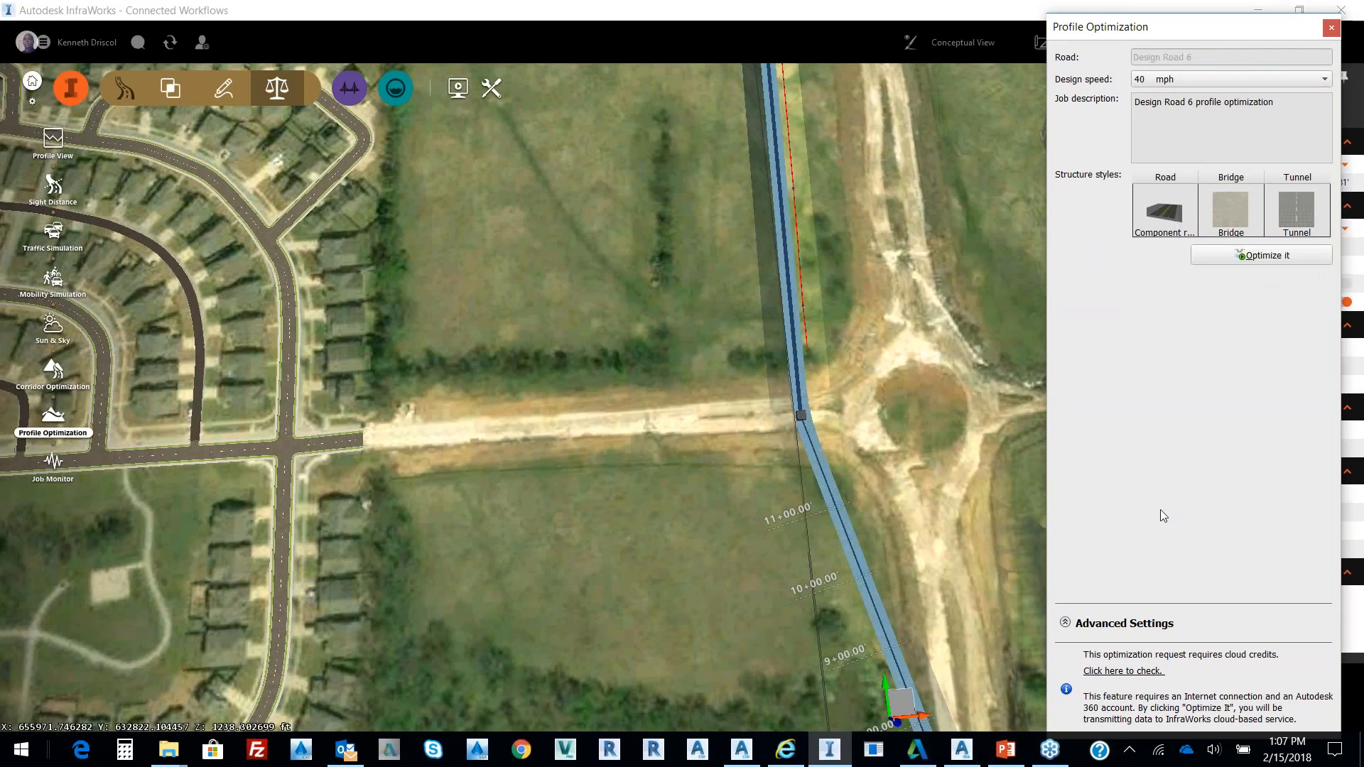
pyautogui.moveTo(1296, 210)
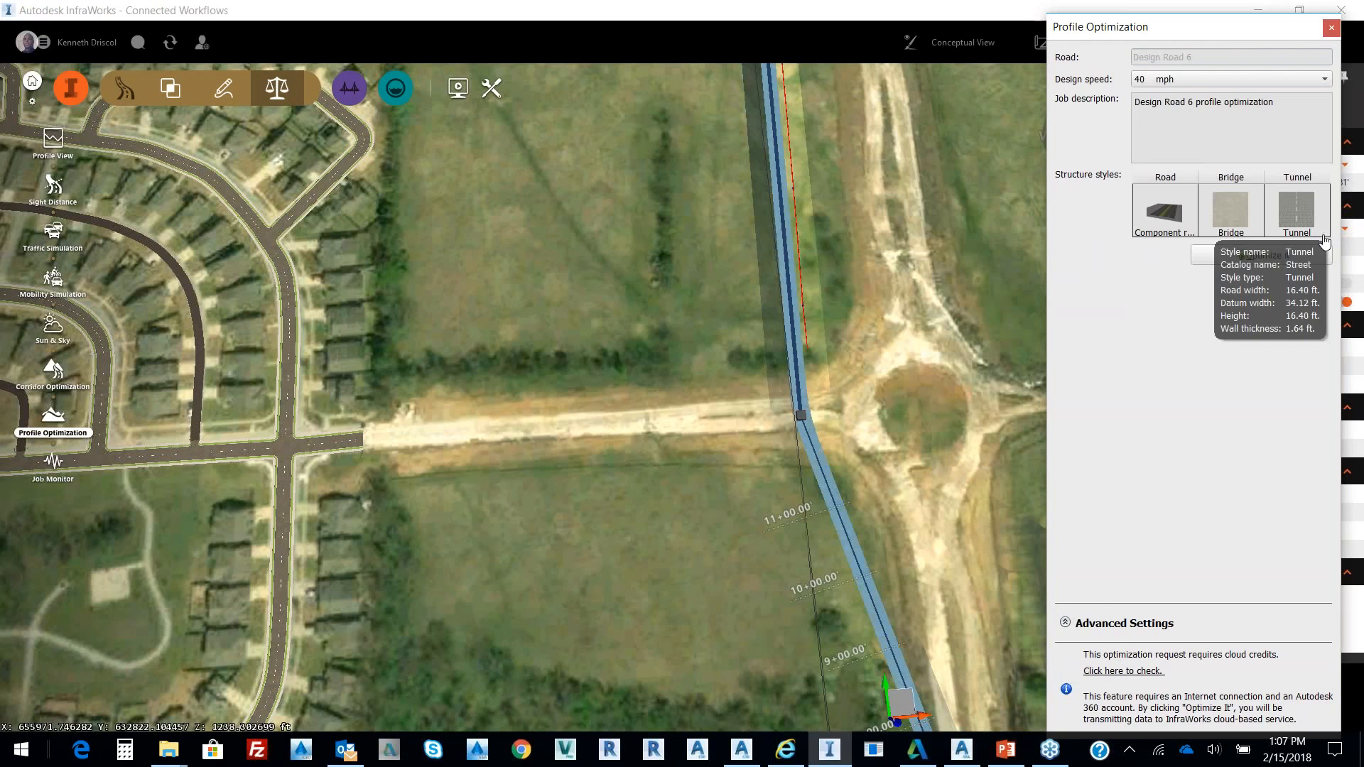
pyautogui.click(1123, 622)
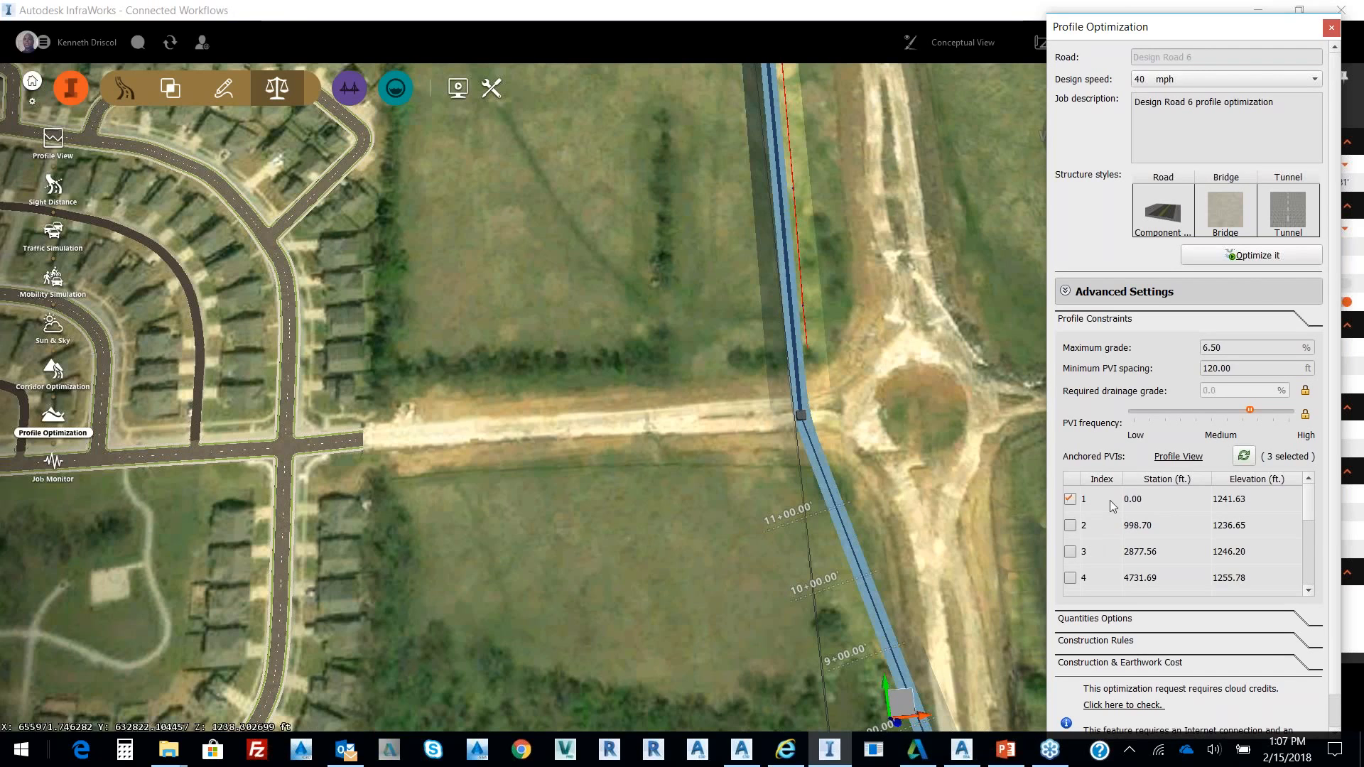
pyautogui.moveTo(1131, 403)
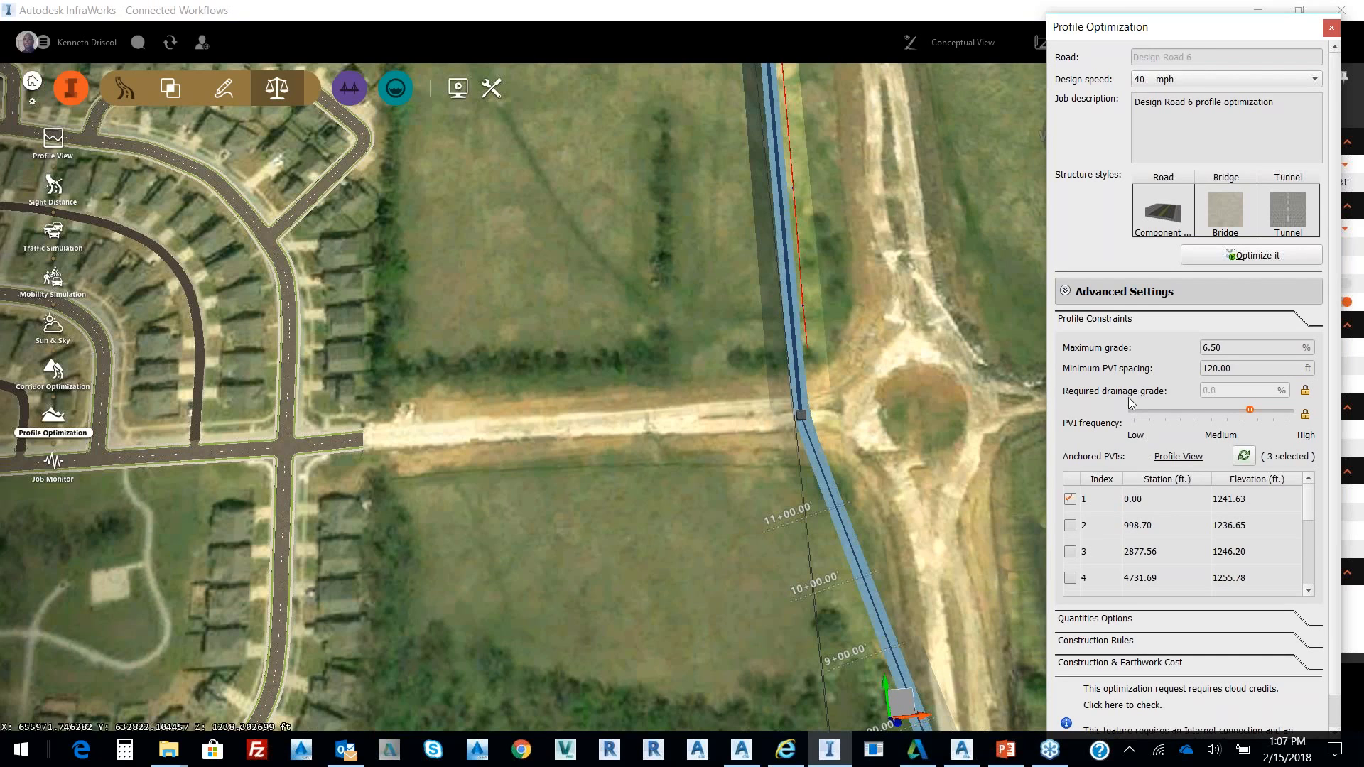